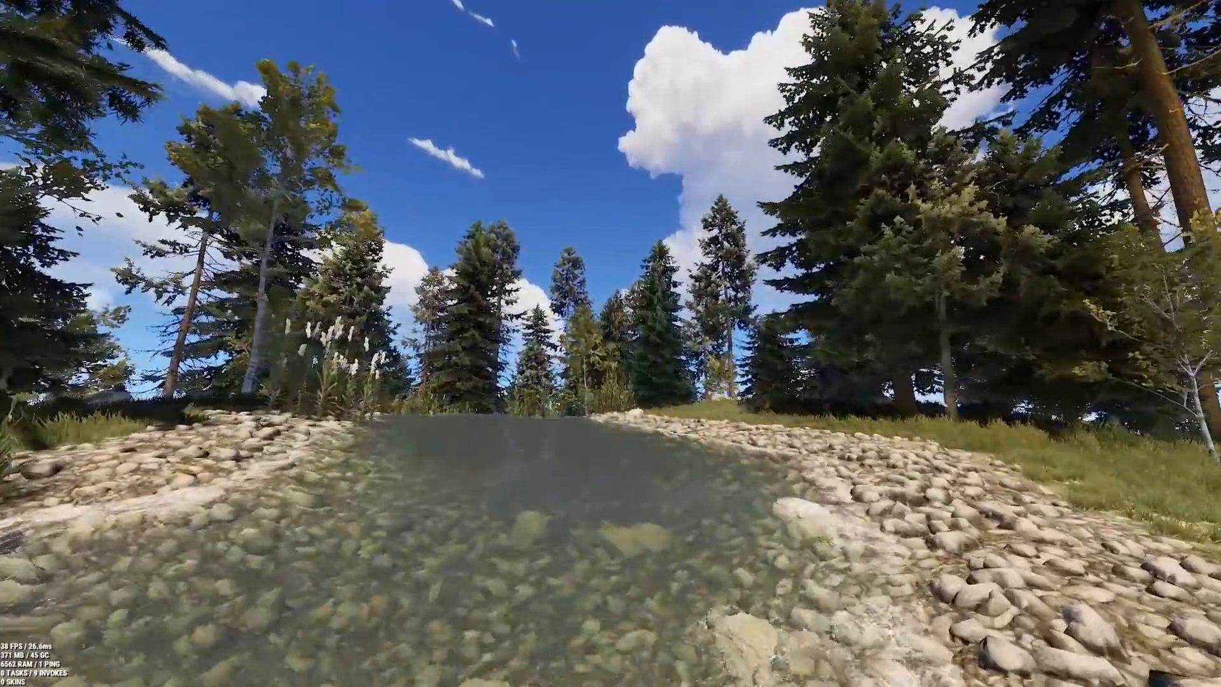
{"action": "mouse_move", "coordinate": [611, 343]}
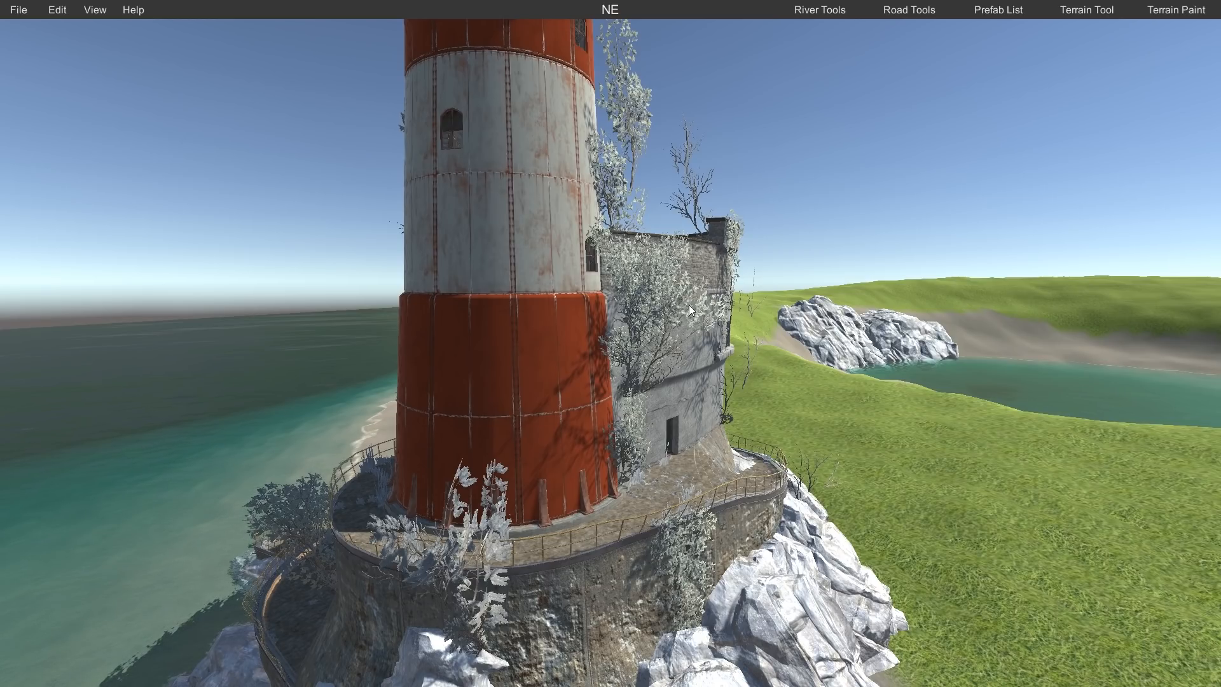
Step: Toggle Show Hierarchy off via the View menu so the scene asset list is hidden
{"action": "left_click", "coordinate": [998, 9]}
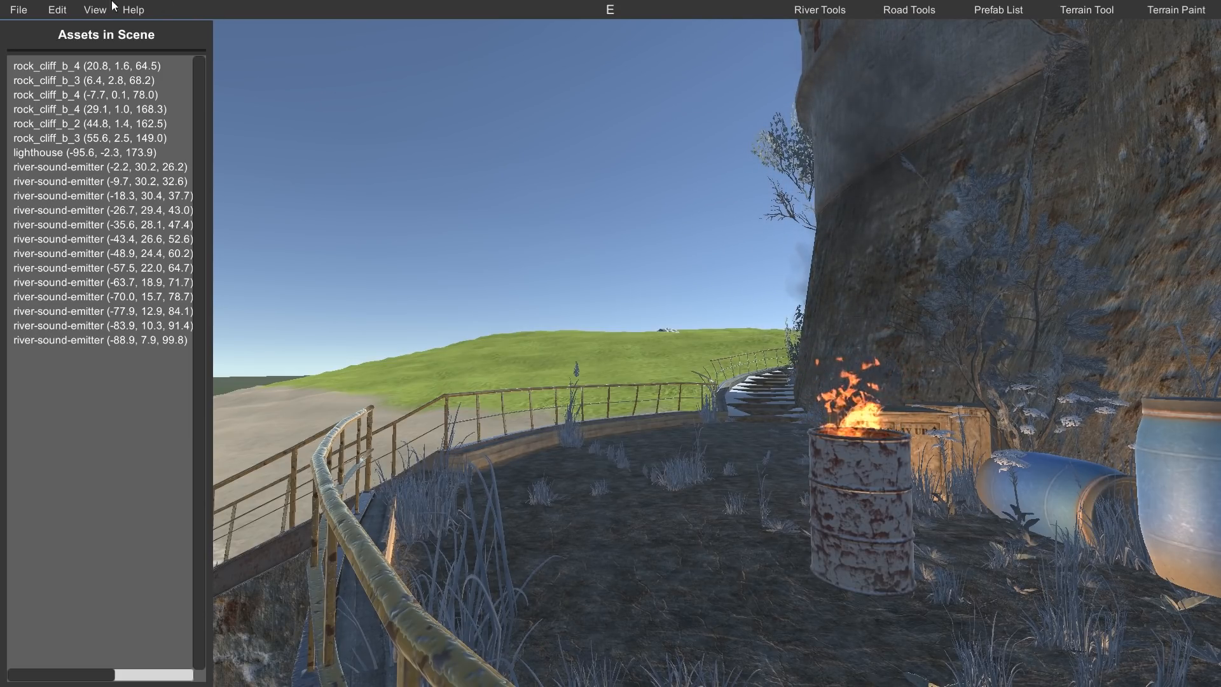
{"action": "left_click", "coordinate": [93, 9]}
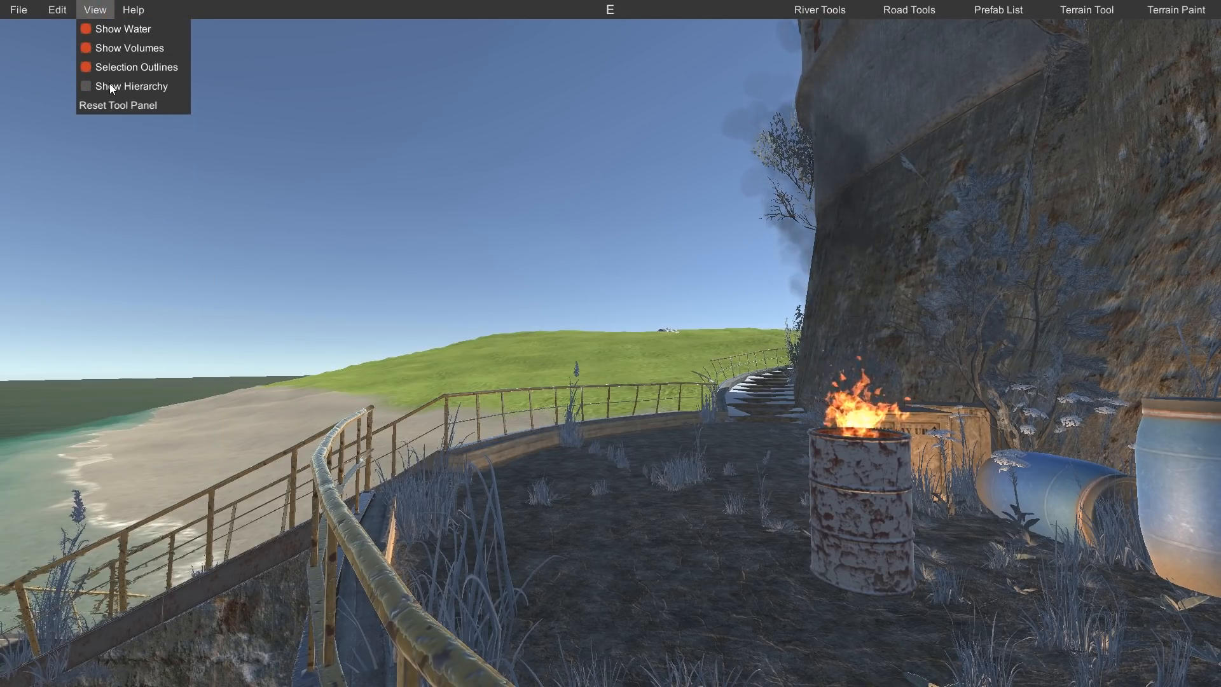
{"action": "left_click", "coordinate": [997, 8]}
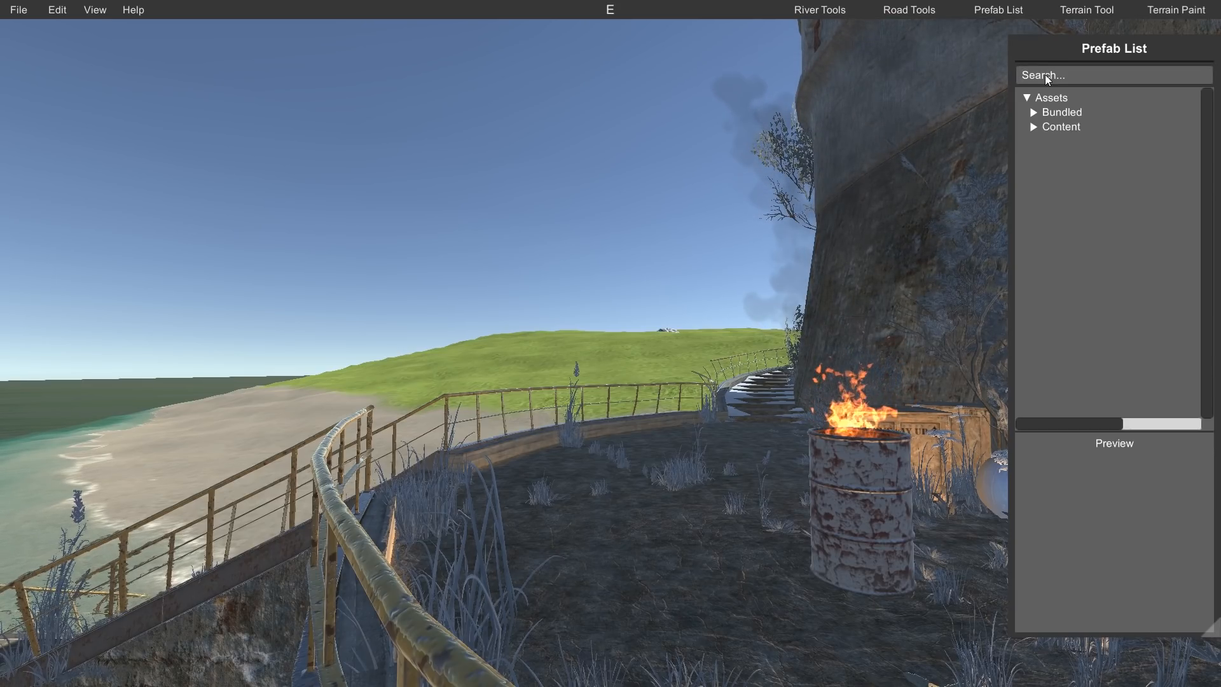
Step: With Add/Subtract Height, raise the whole heightmap by 40, then lower it by -40
{"action": "left_click", "coordinate": [1085, 9]}
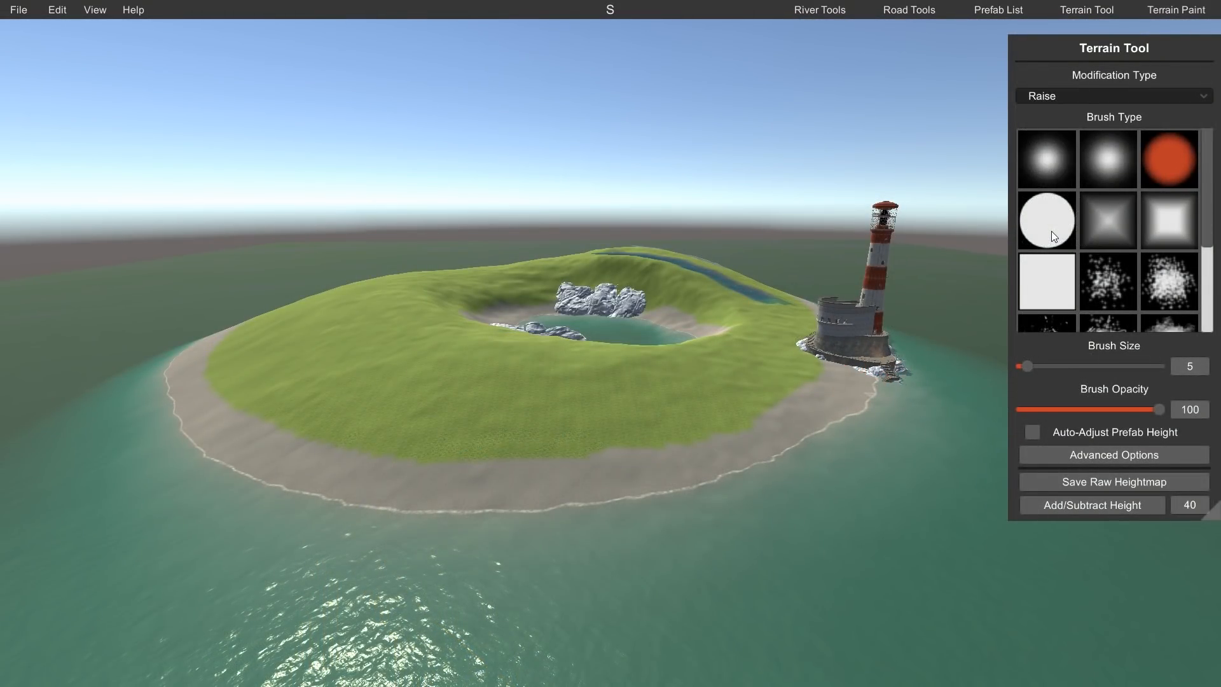
{"action": "mouse_move", "coordinate": [1031, 322]}
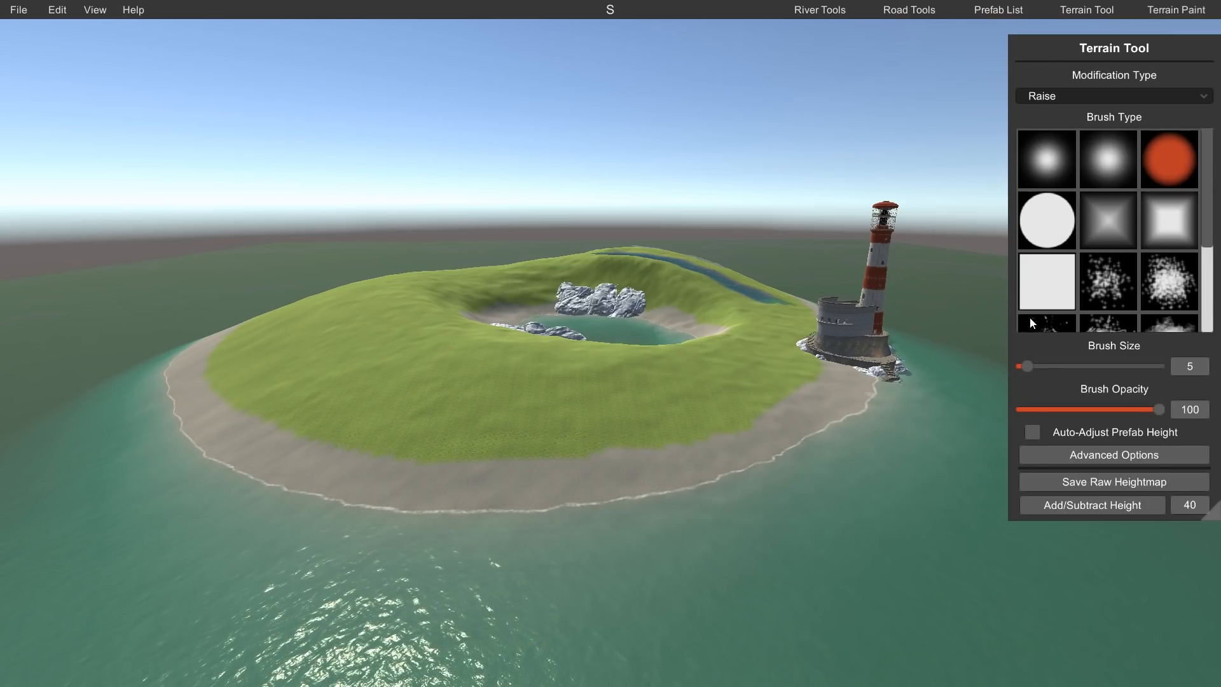
{"action": "mouse_move", "coordinate": [1118, 378]}
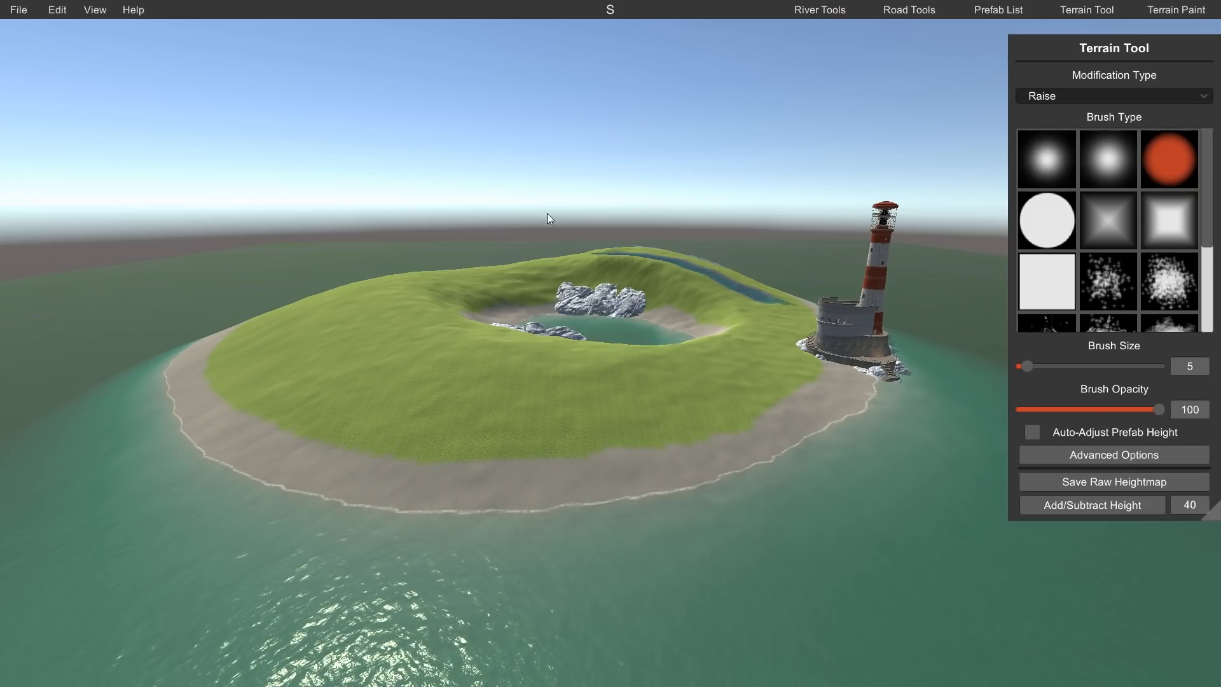
{"action": "mouse_move", "coordinate": [1079, 512]}
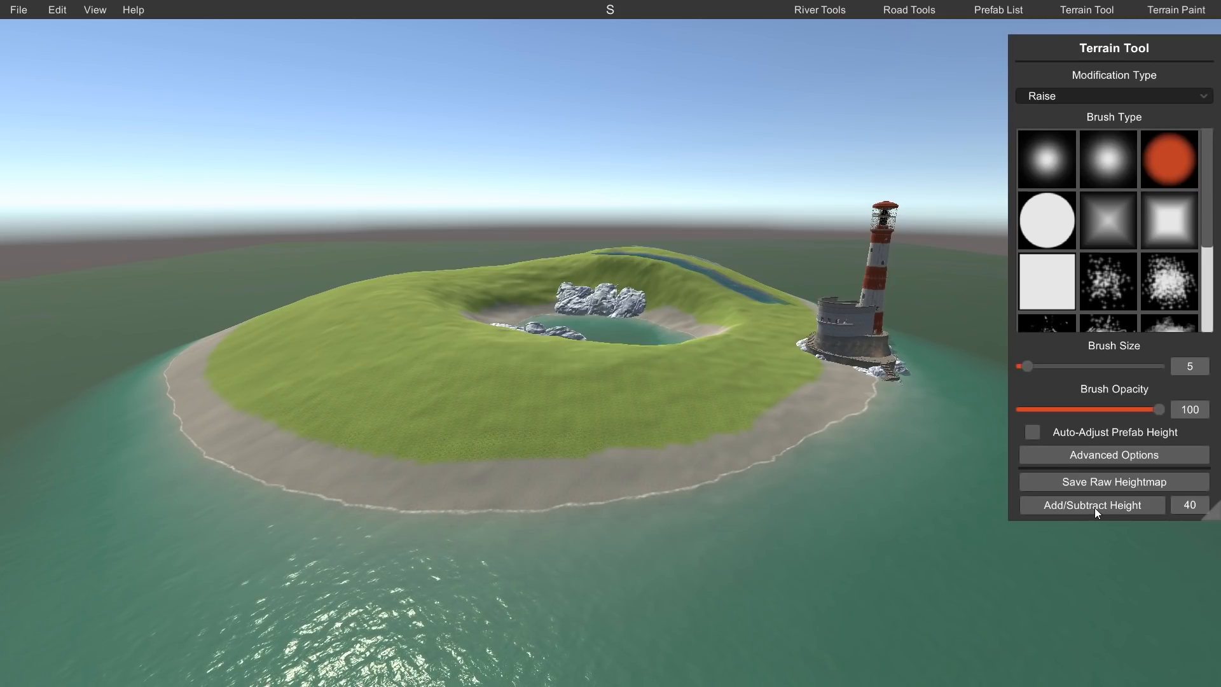
{"action": "mouse_move", "coordinate": [1085, 532]}
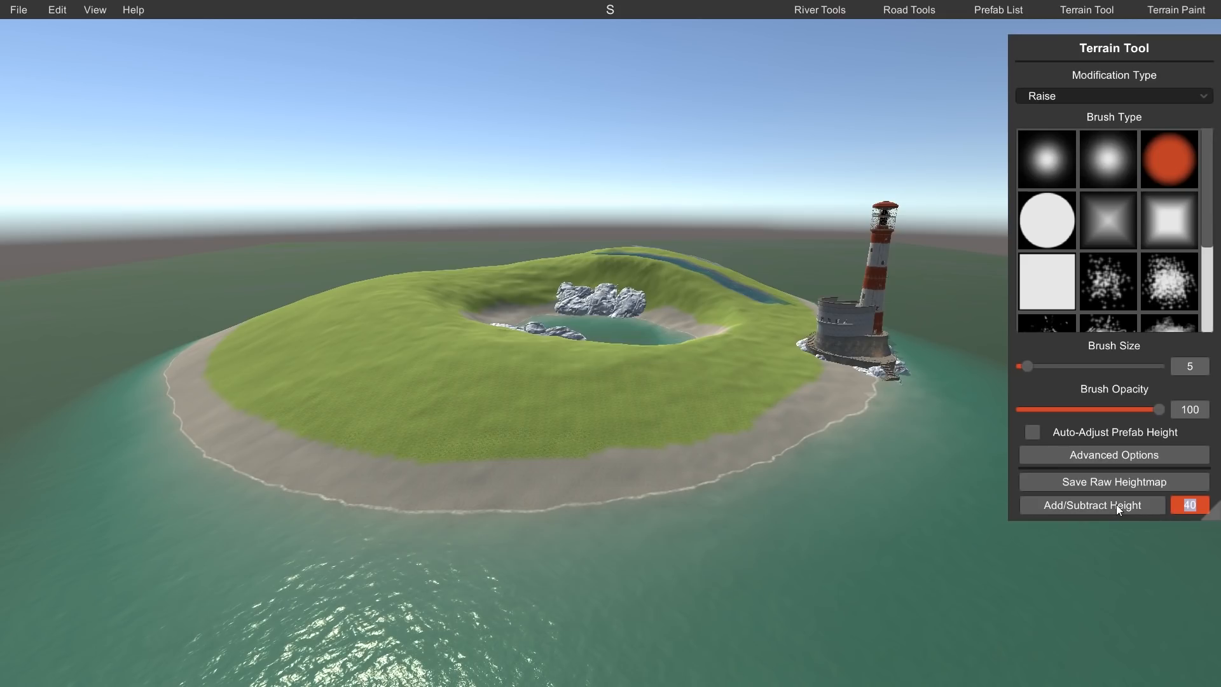
{"action": "left_click", "coordinate": [1091, 505]}
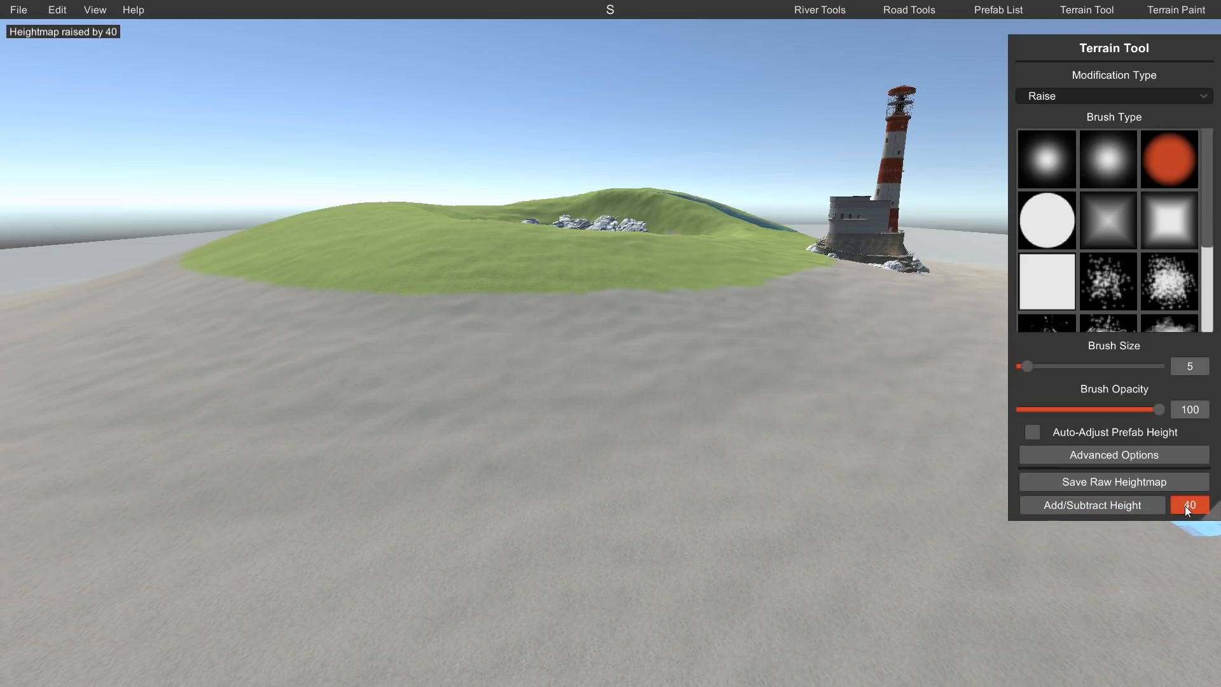
{"action": "left_click", "coordinate": [1189, 505]}
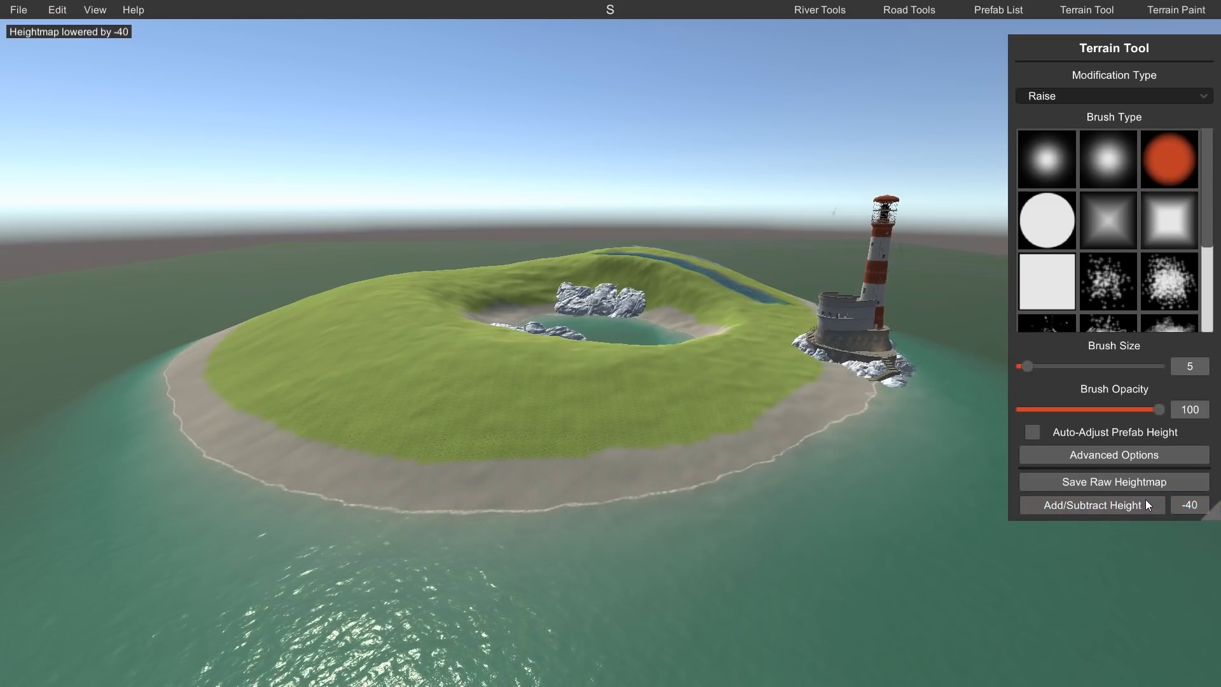
{"action": "left_click", "coordinate": [819, 9]}
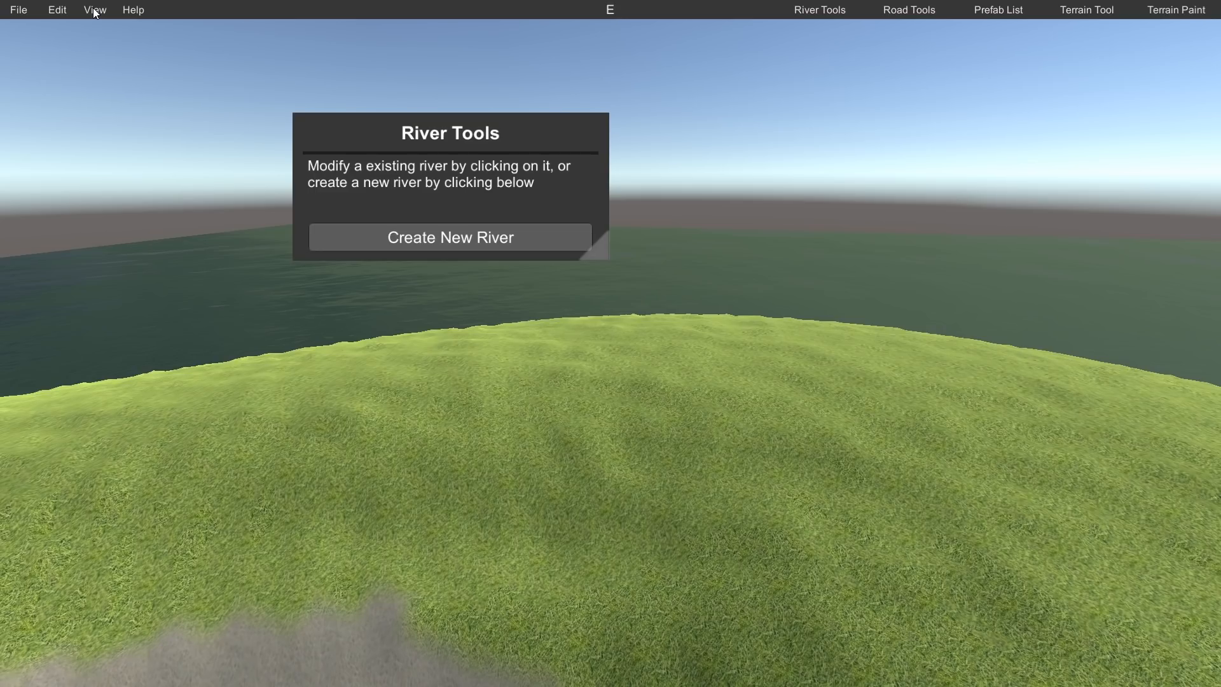
Step: Reset the River Tools panel to its default placement from the View menu
{"action": "left_click", "coordinate": [95, 9]}
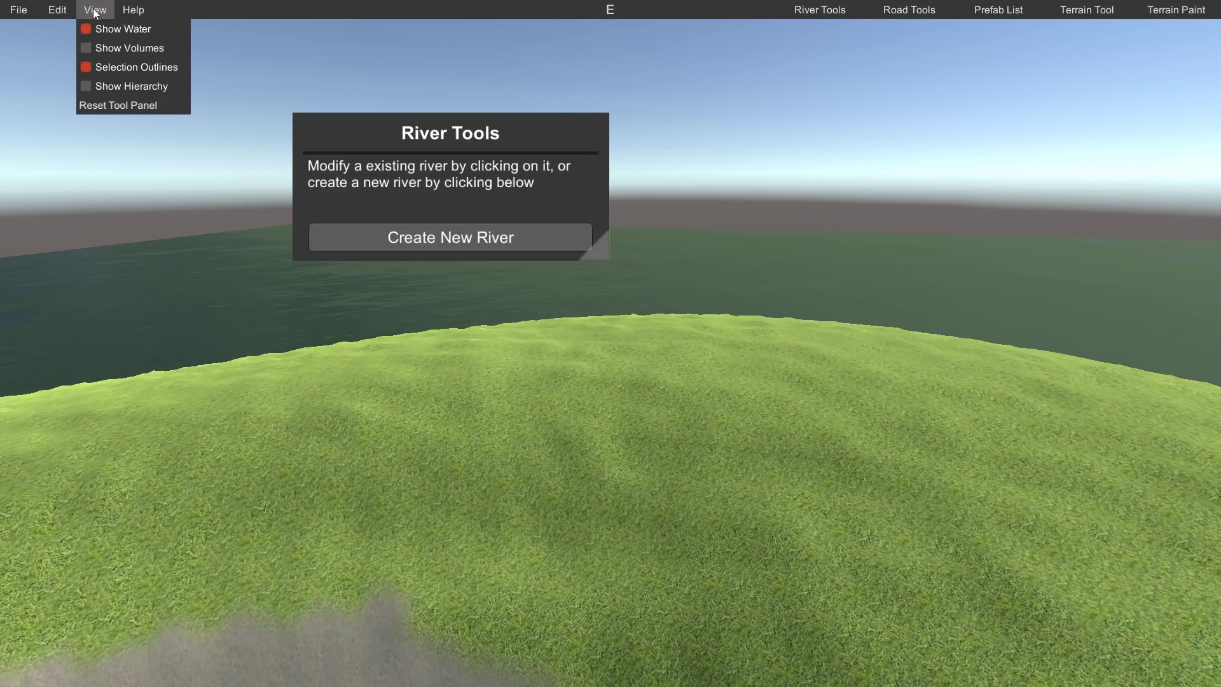
{"action": "mouse_move", "coordinate": [117, 105]}
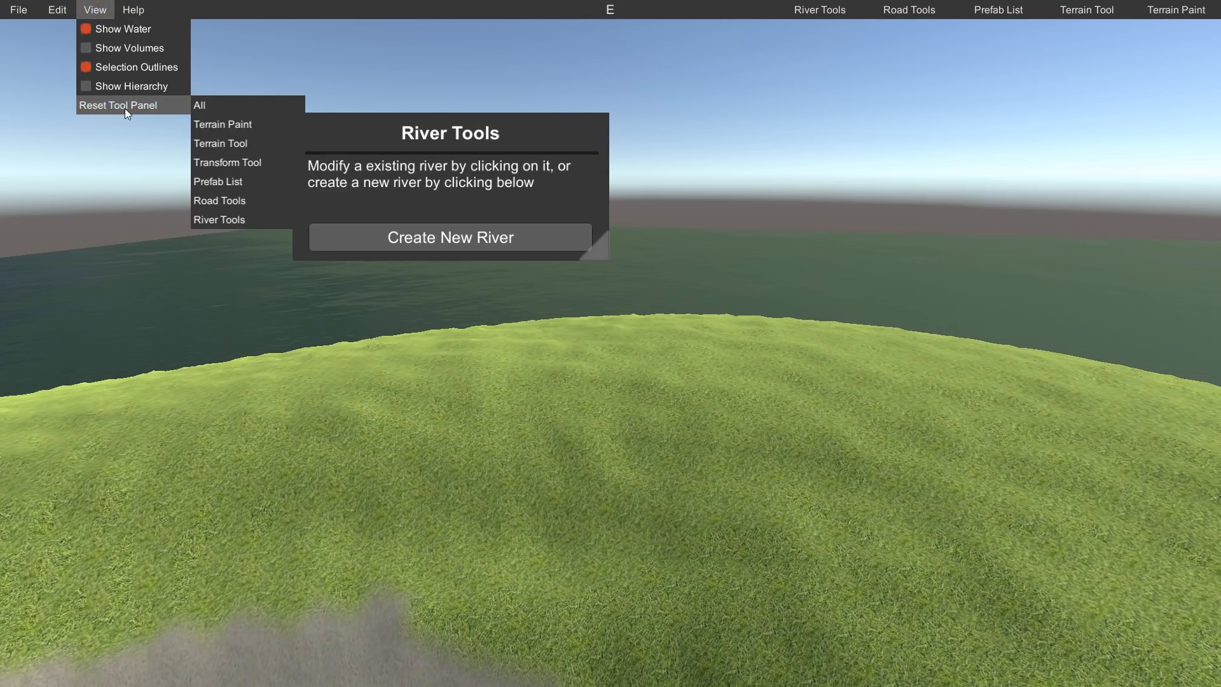
{"action": "mouse_move", "coordinate": [164, 107]}
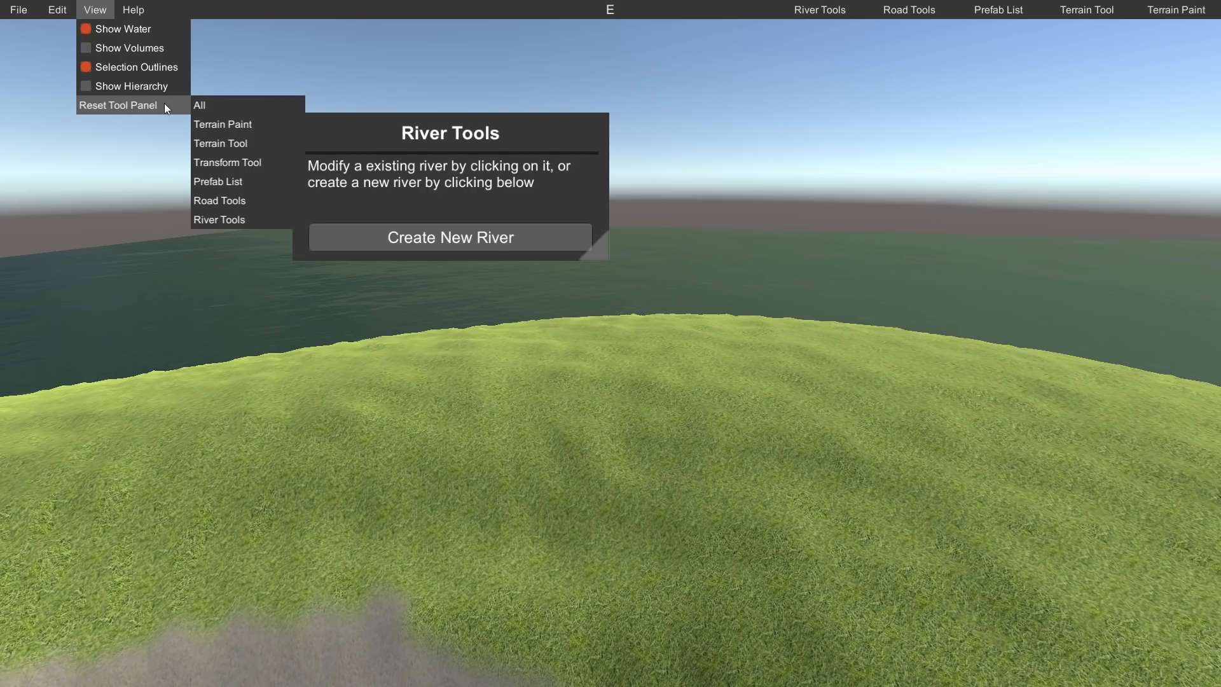
{"action": "mouse_move", "coordinate": [226, 105]}
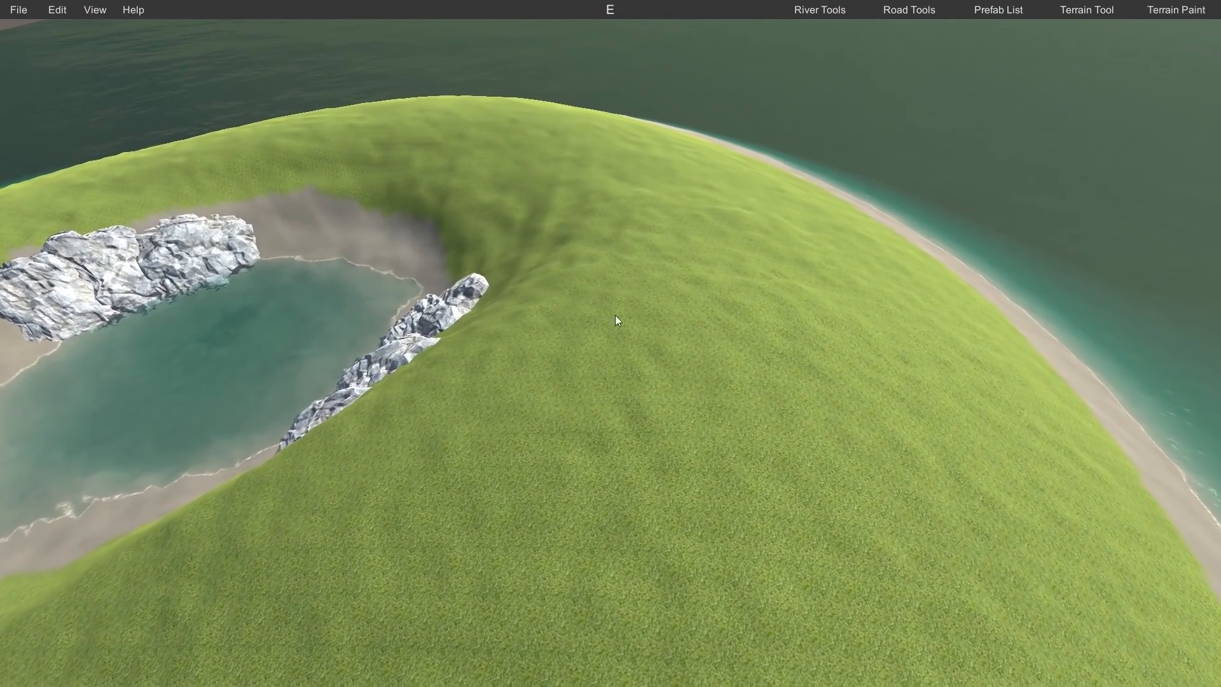
Step: Create a new river with an end node added, keeping width 24, padding 0.5 and outer fade 16
{"action": "left_click", "coordinate": [818, 9]}
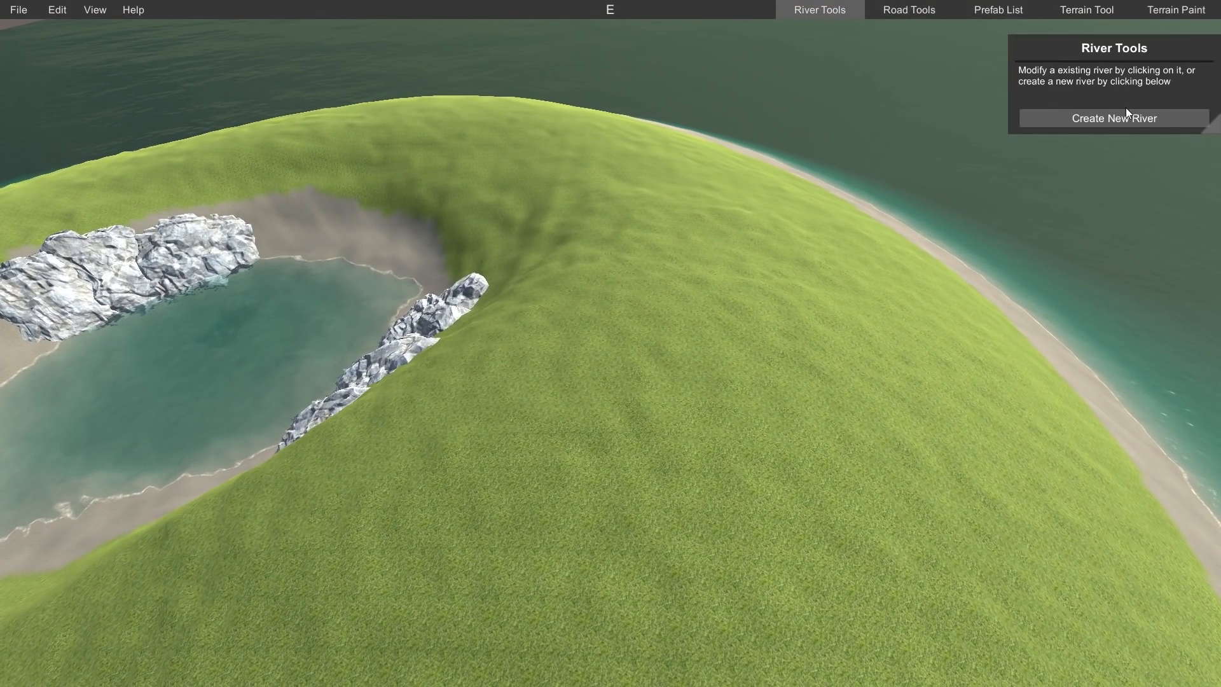
{"action": "left_click", "coordinate": [1114, 117]}
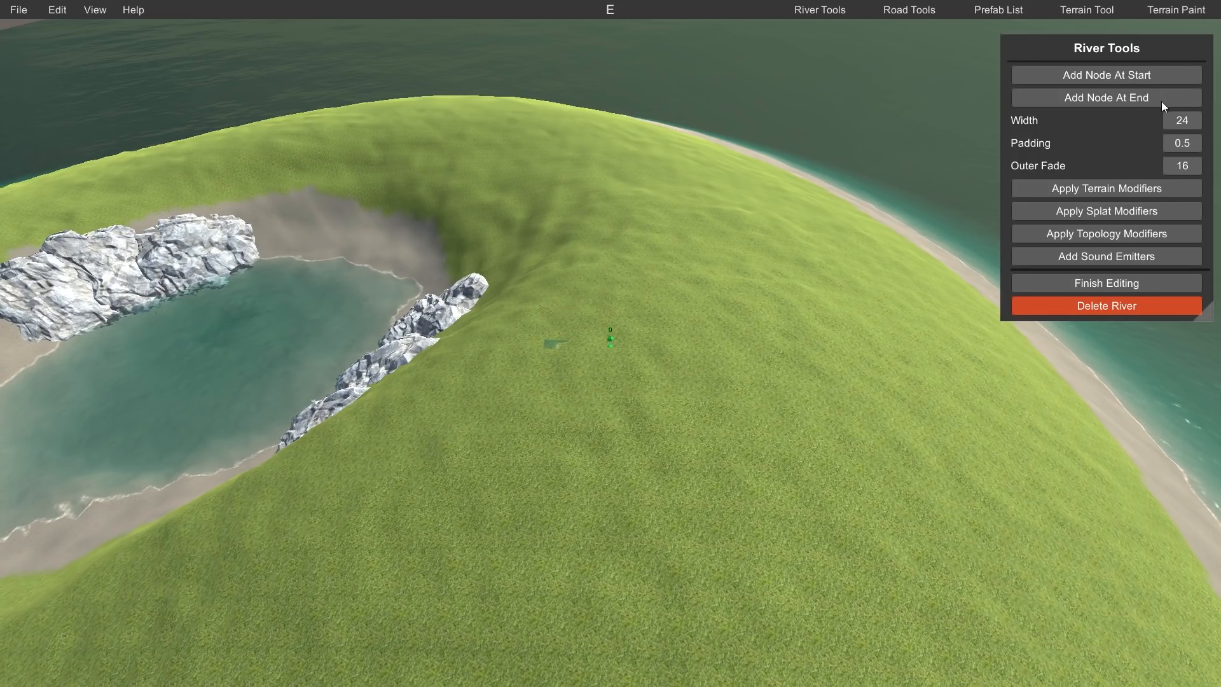
{"action": "left_click", "coordinate": [1182, 120]}
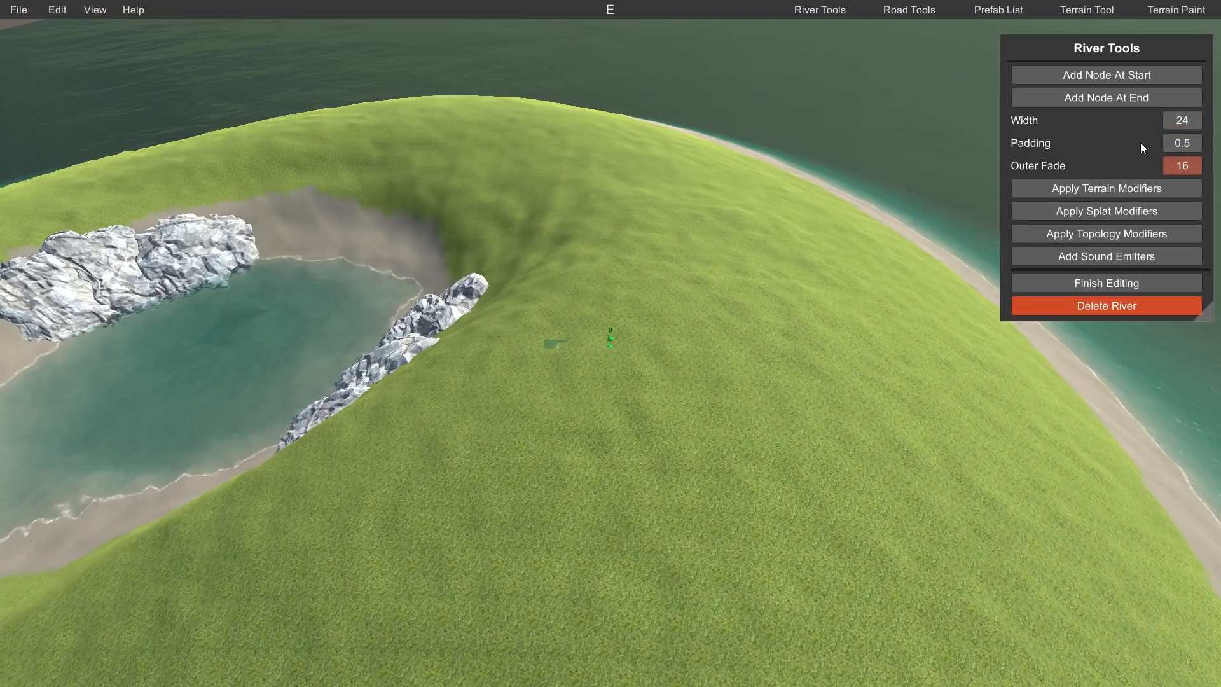
{"action": "left_click", "coordinate": [1182, 120]}
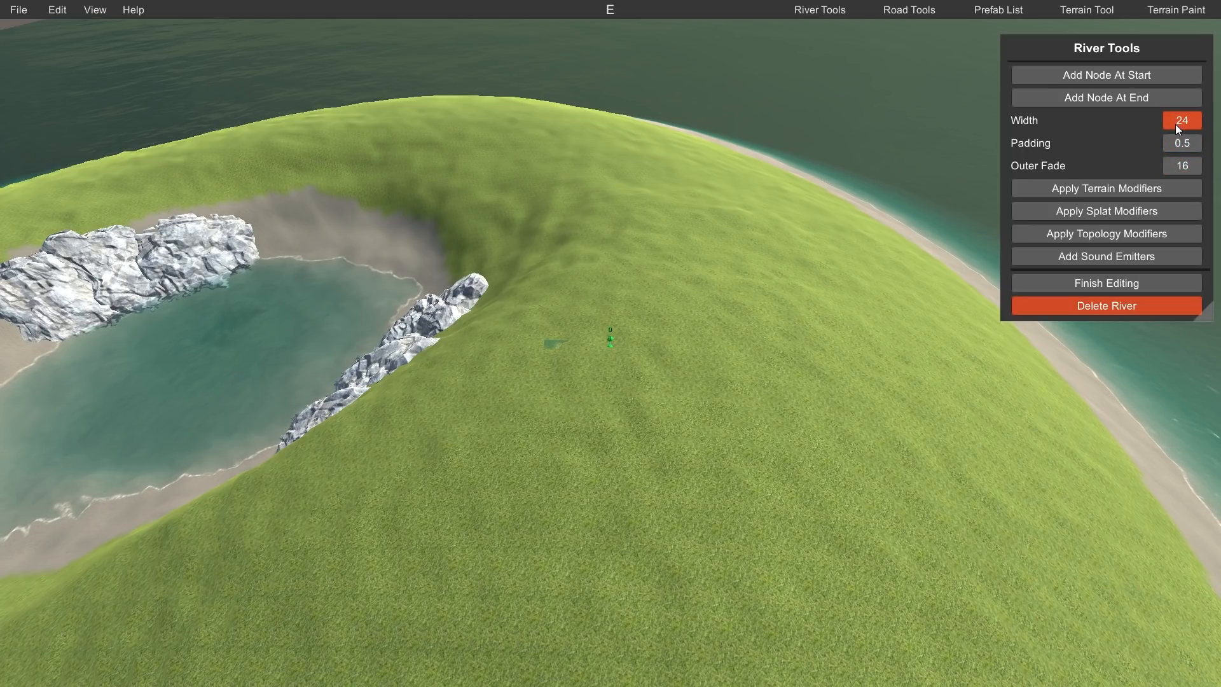
{"action": "mouse_move", "coordinate": [1197, 142]}
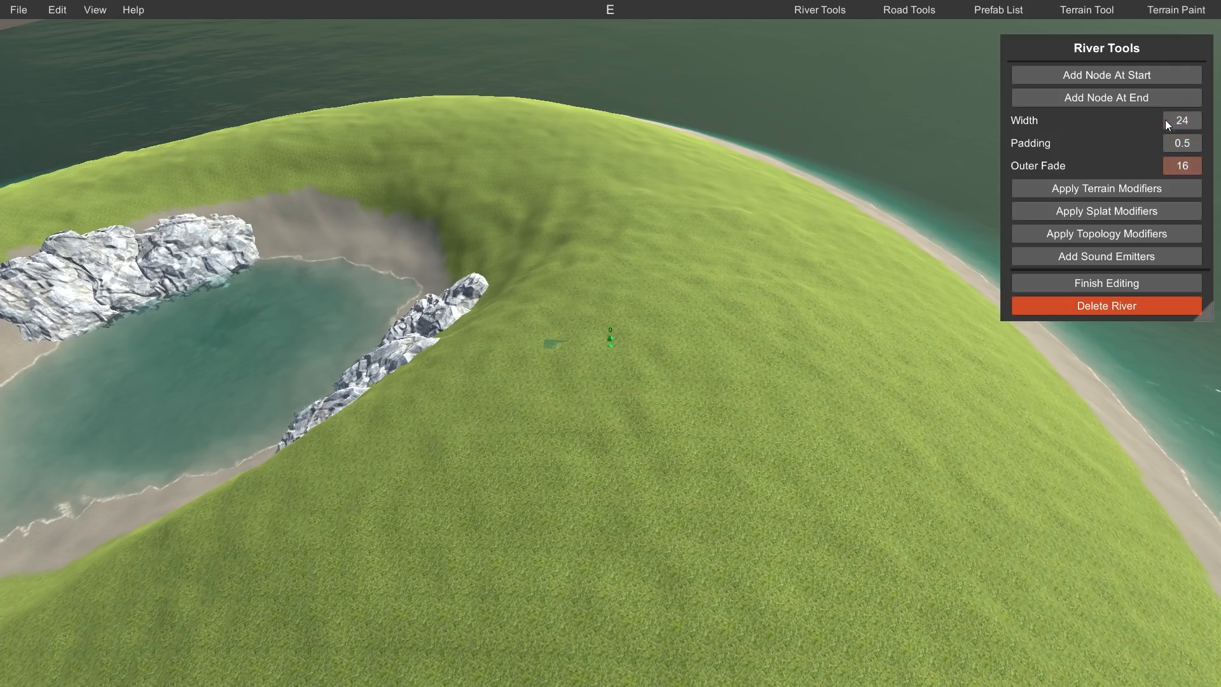
{"action": "left_click", "coordinate": [1182, 143]}
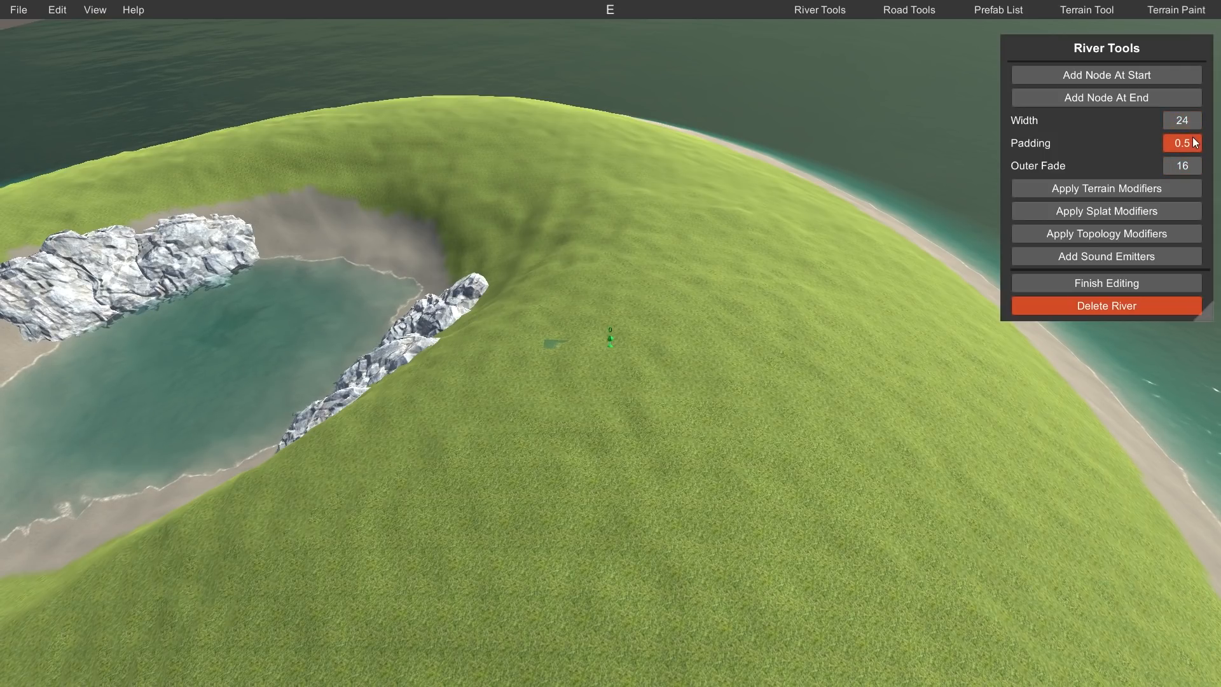
{"action": "left_click", "coordinate": [823, 248]}
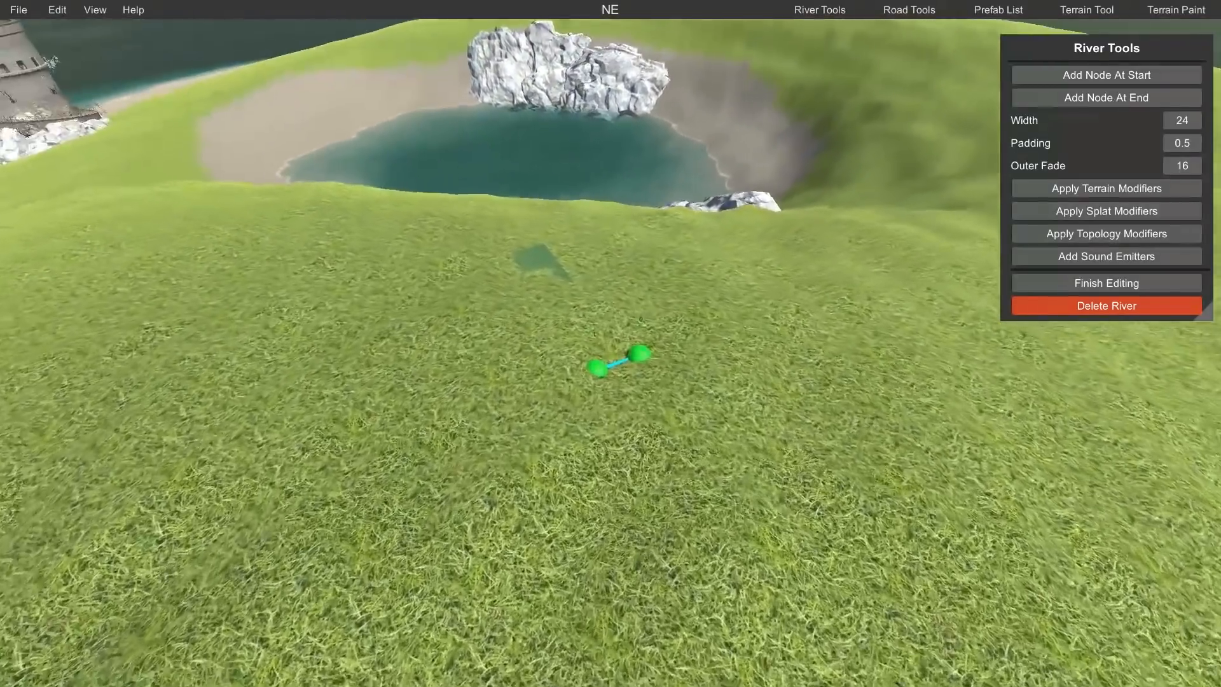
Step: Move the river's end node far across the hill, forming a long straight channel
{"action": "left_click", "coordinate": [599, 366]}
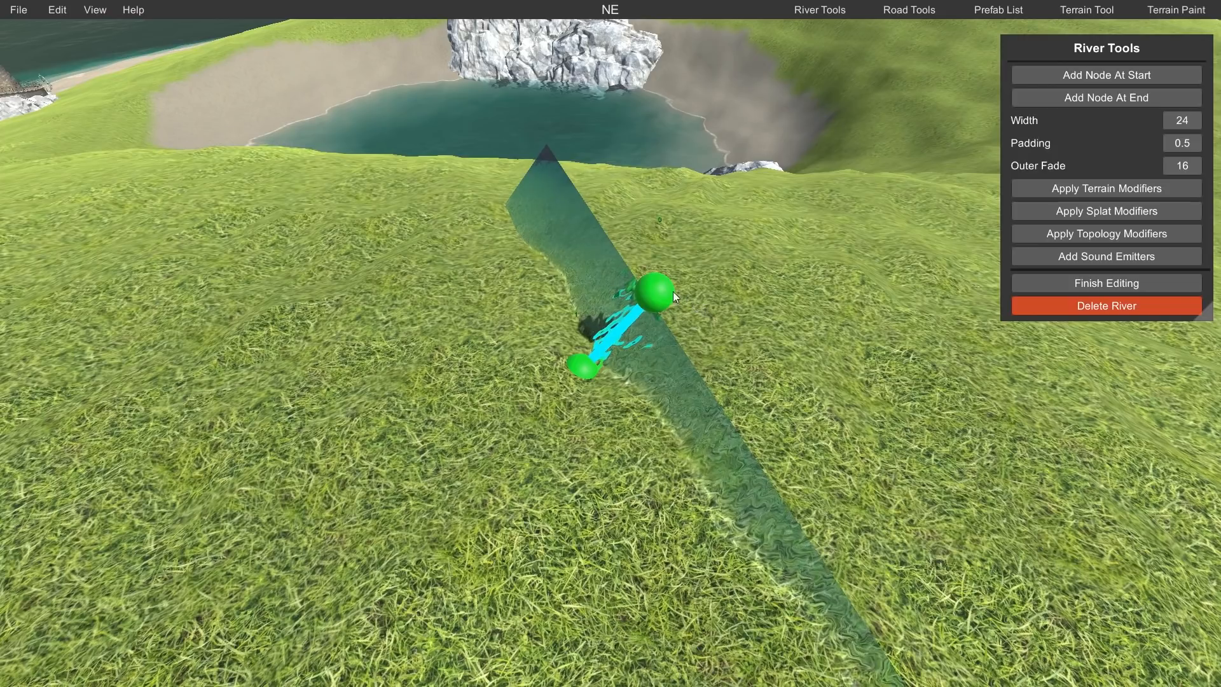
{"action": "left_click", "coordinate": [647, 293]}
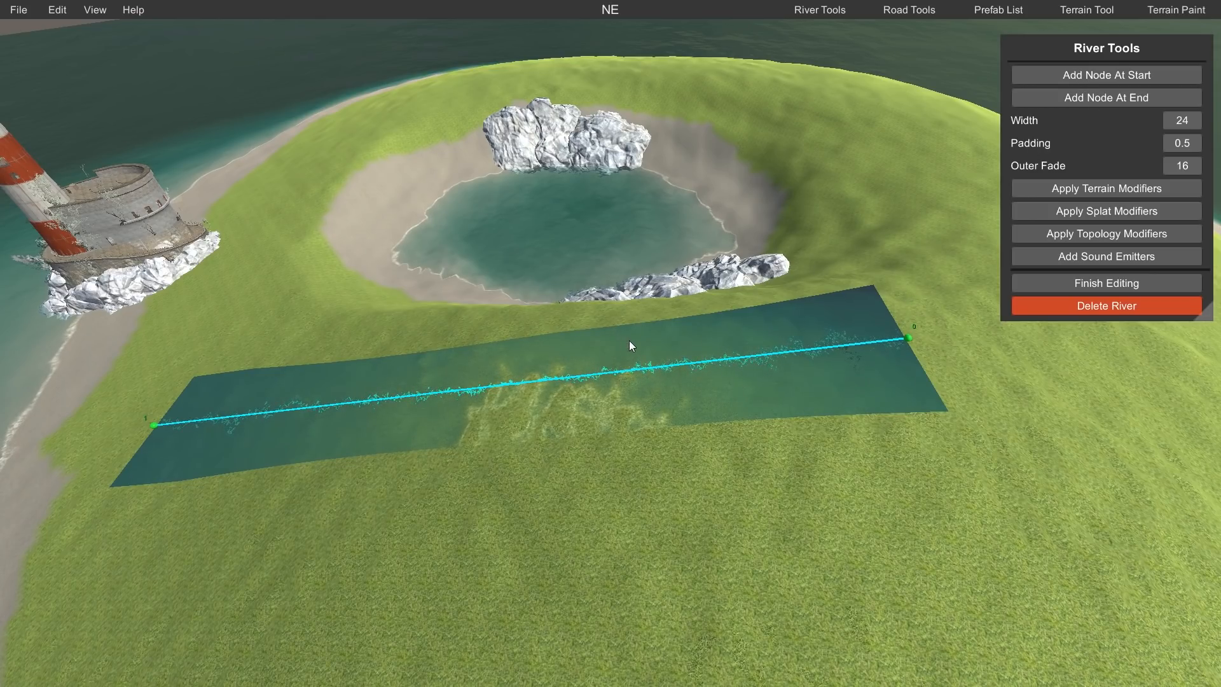
{"action": "mouse_move", "coordinate": [810, 353]}
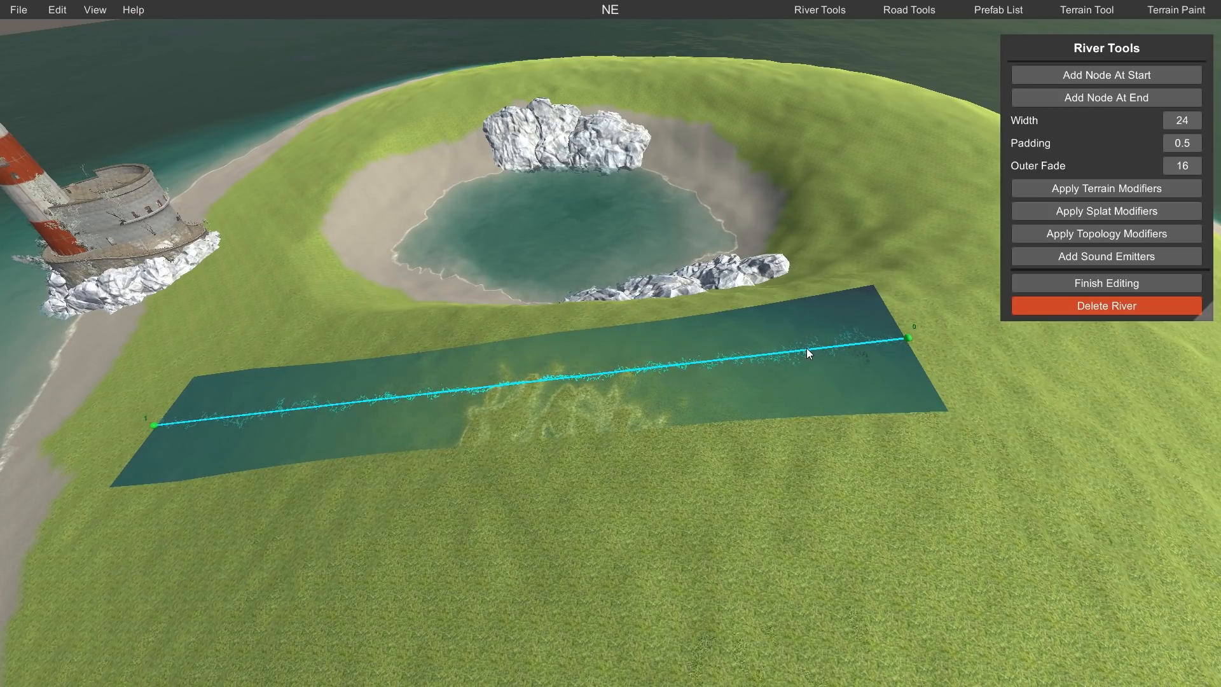
Step: Add evenly spaced nodes along the river and select its starting node for moving
{"action": "left_click", "coordinate": [807, 351]}
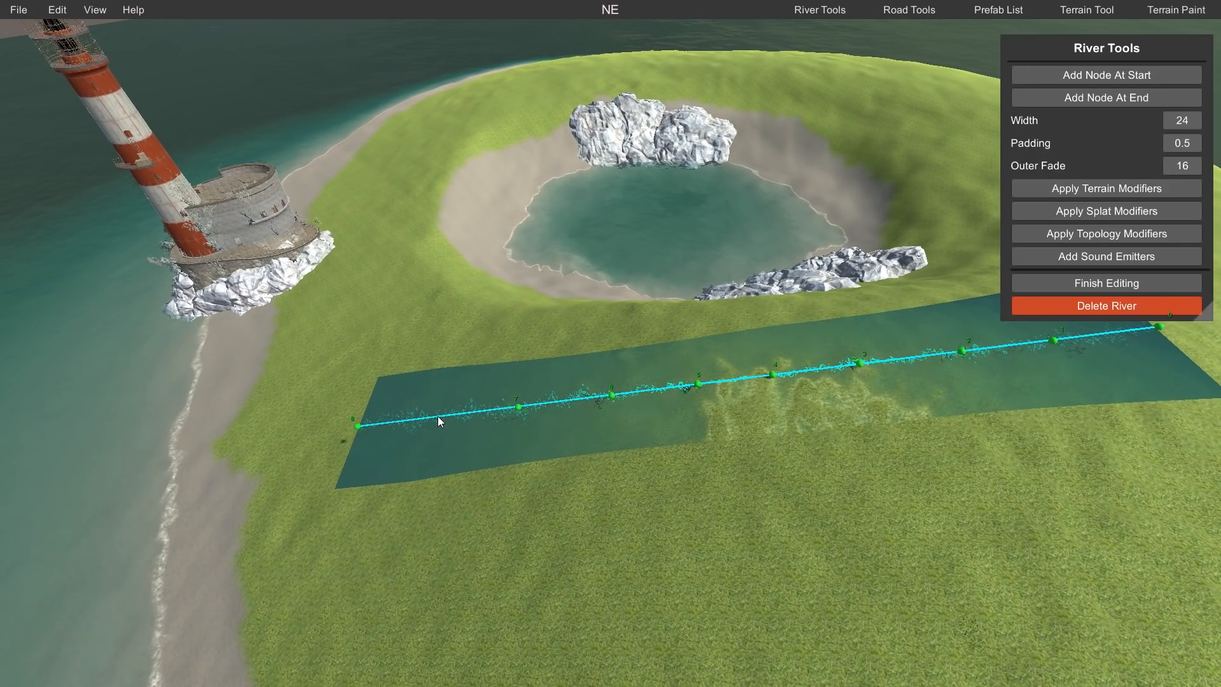
{"action": "left_click", "coordinate": [435, 423]}
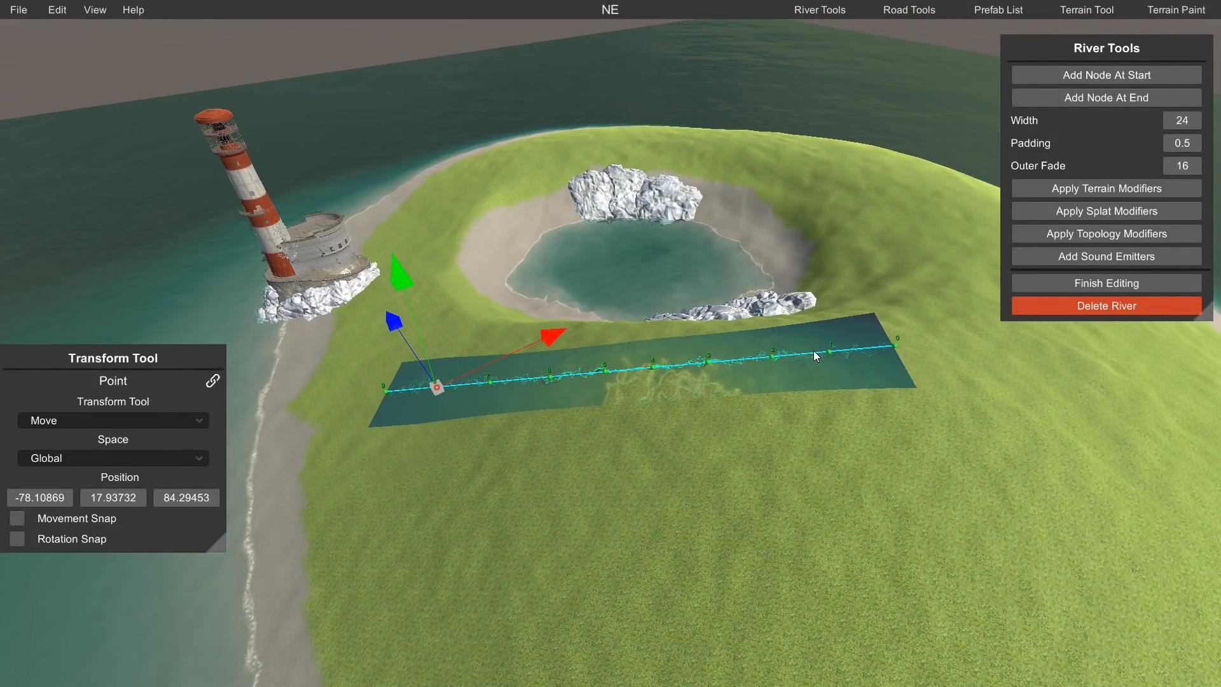
{"action": "mouse_move", "coordinate": [588, 345]}
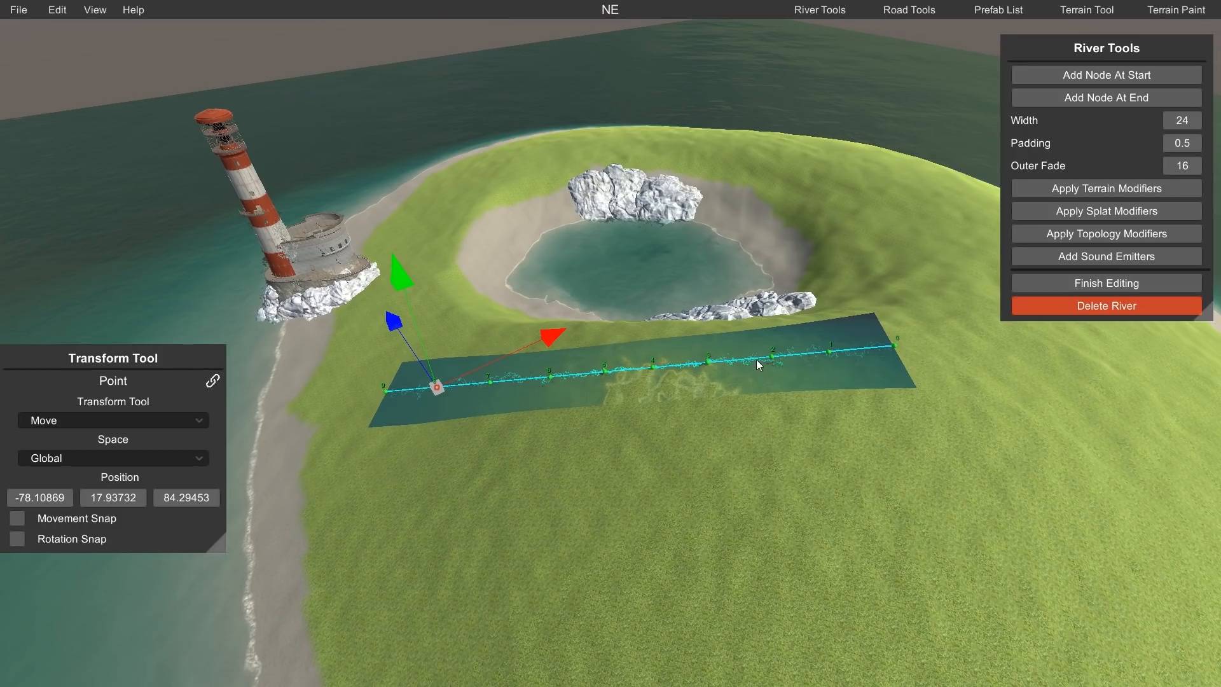
{"action": "mouse_move", "coordinate": [827, 355]}
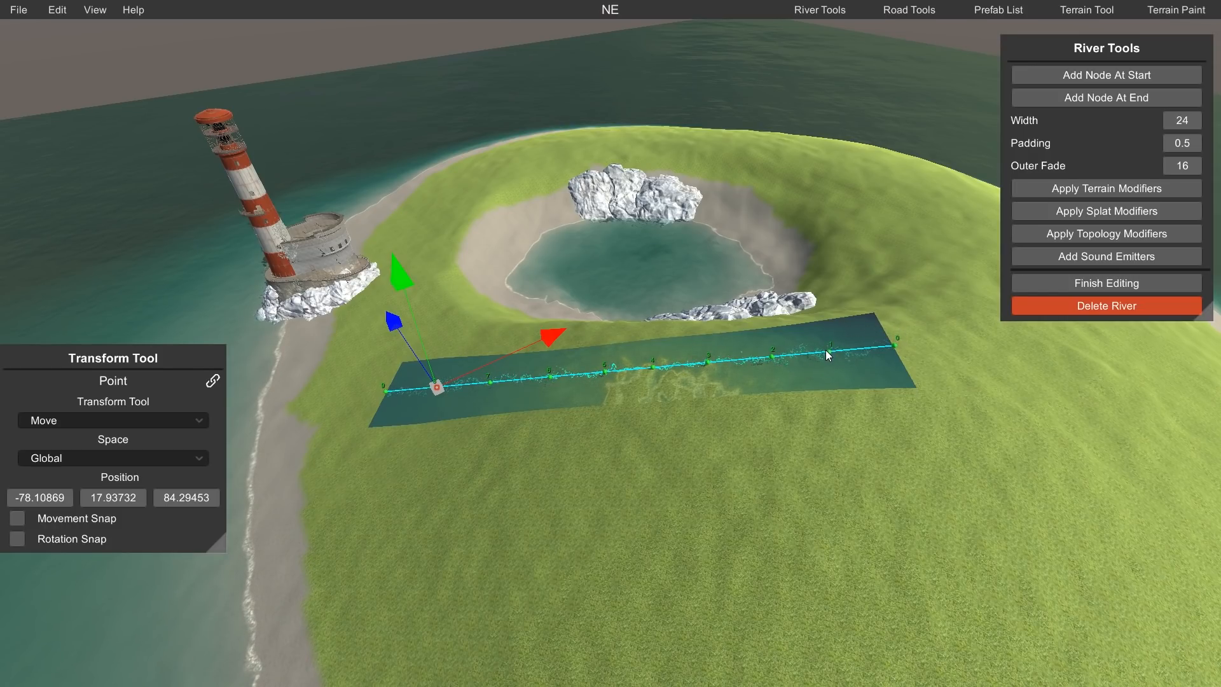
{"action": "mouse_move", "coordinate": [437, 374]}
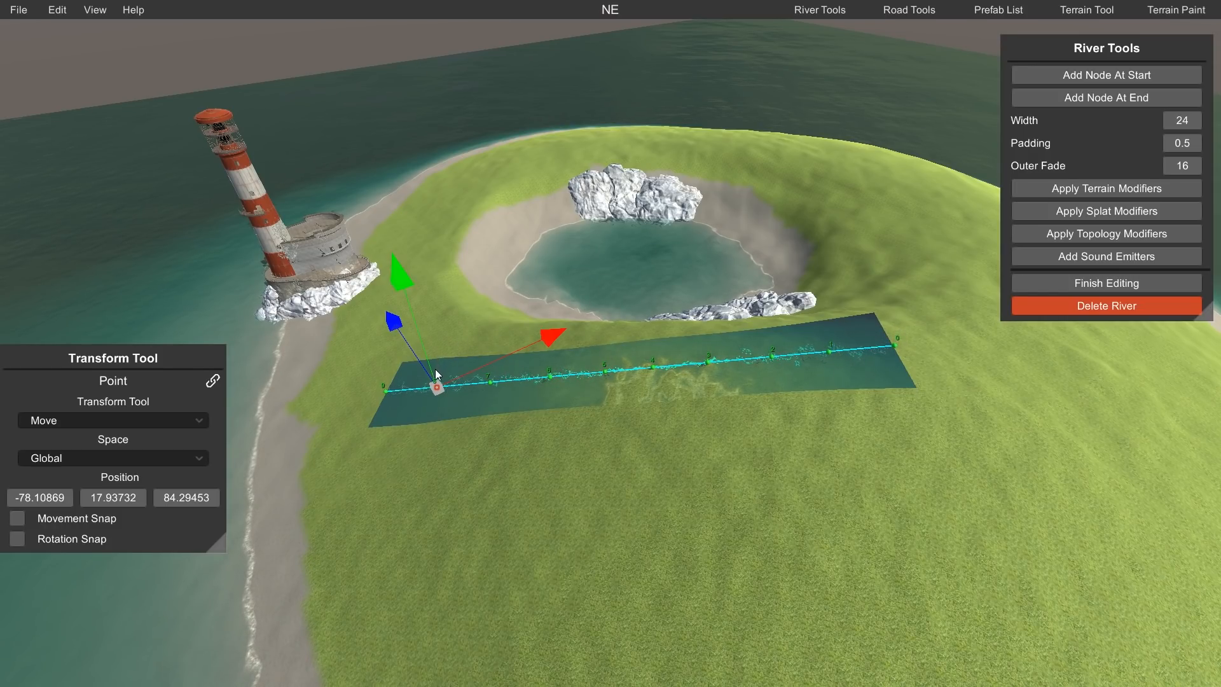
{"action": "mouse_move", "coordinate": [720, 270]}
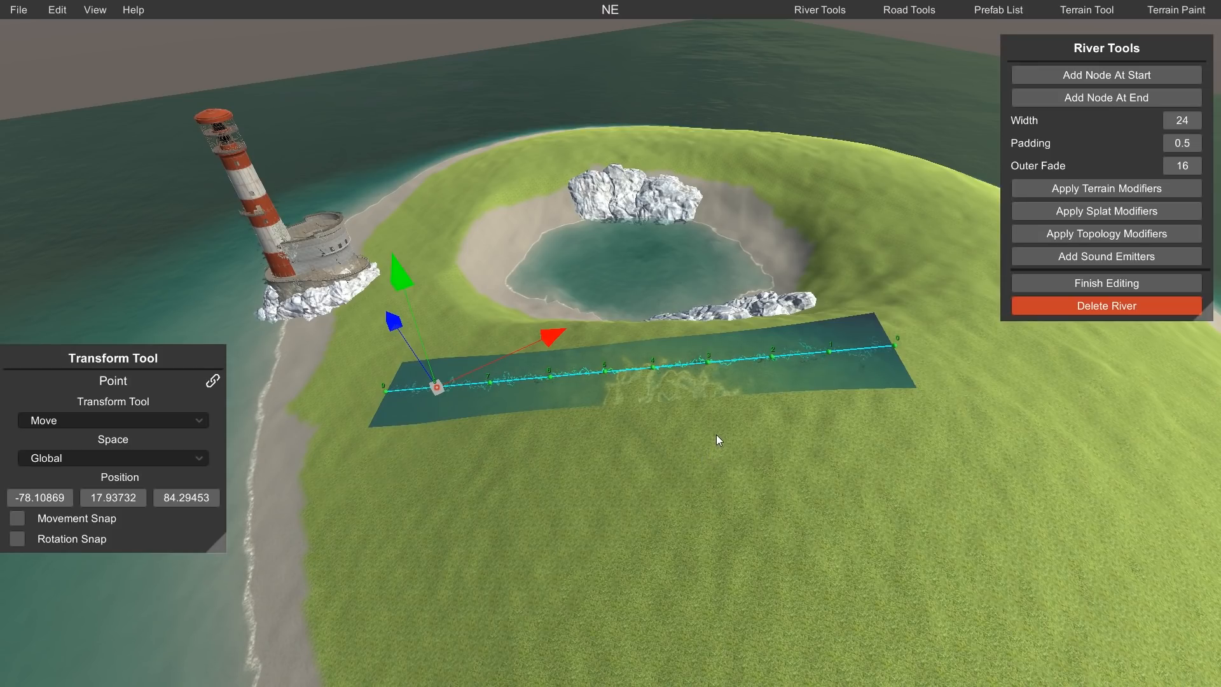
{"action": "mouse_move", "coordinate": [700, 444]}
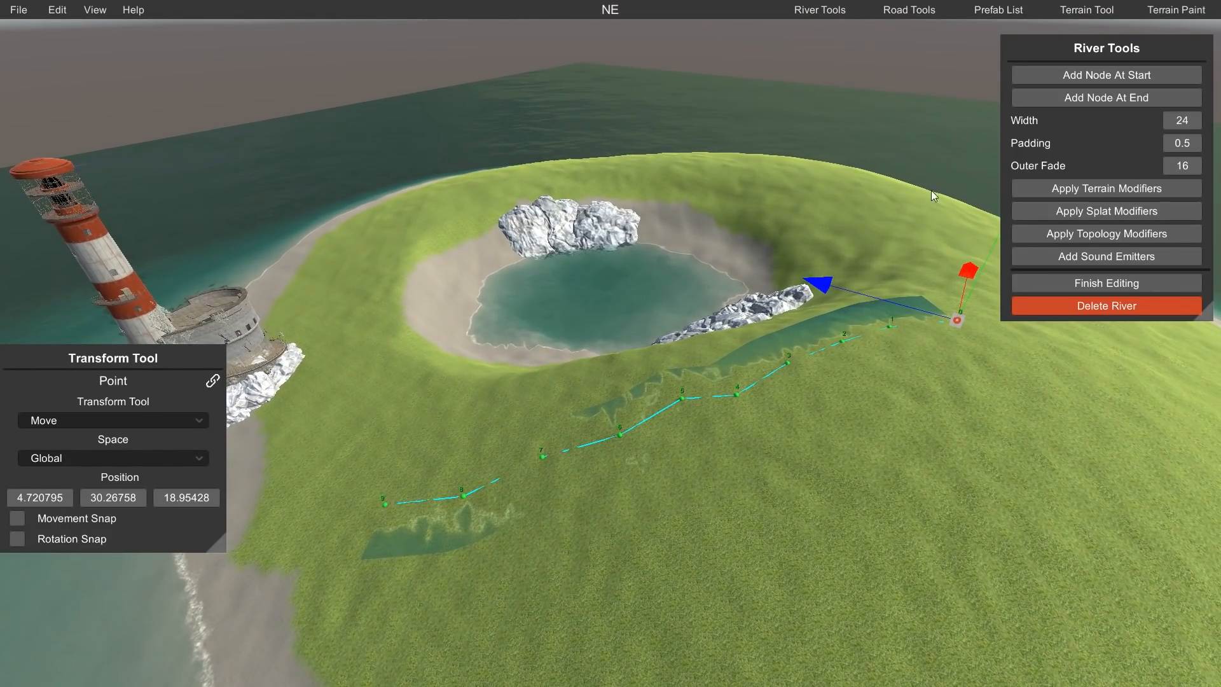
Step: Apply terrain, splat and topology modifiers, add water sound emitters, and finish editing the river
{"action": "left_click", "coordinate": [1106, 188]}
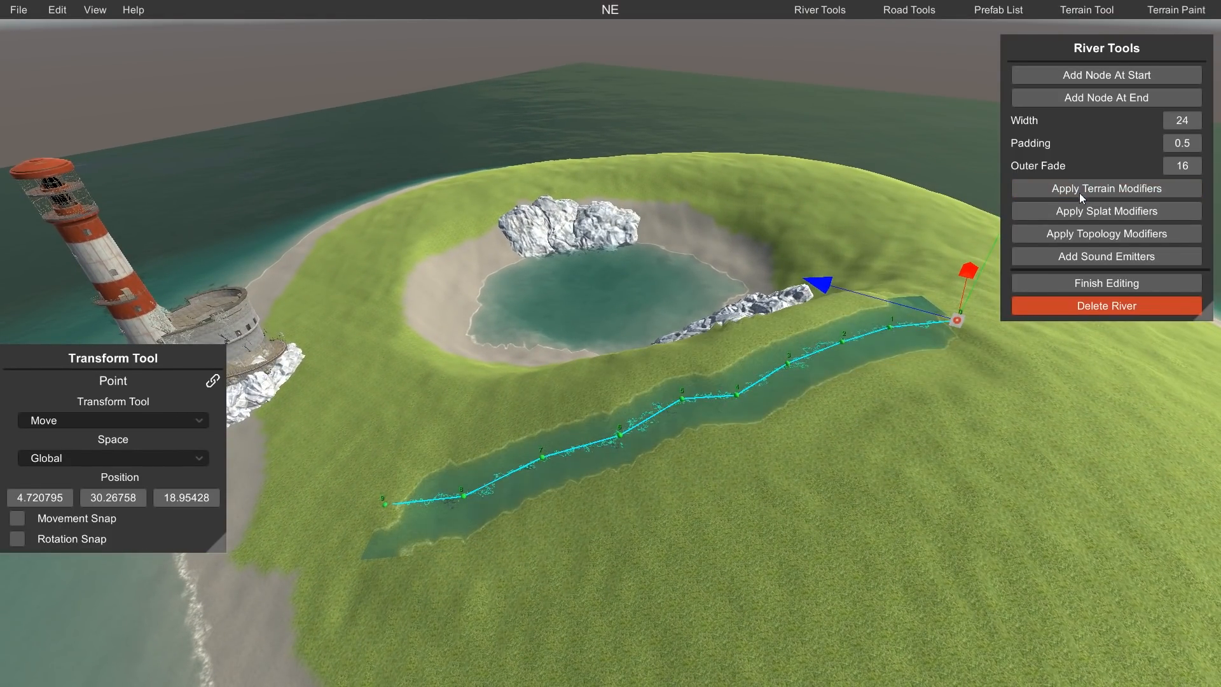
{"action": "left_click", "coordinate": [1106, 210]}
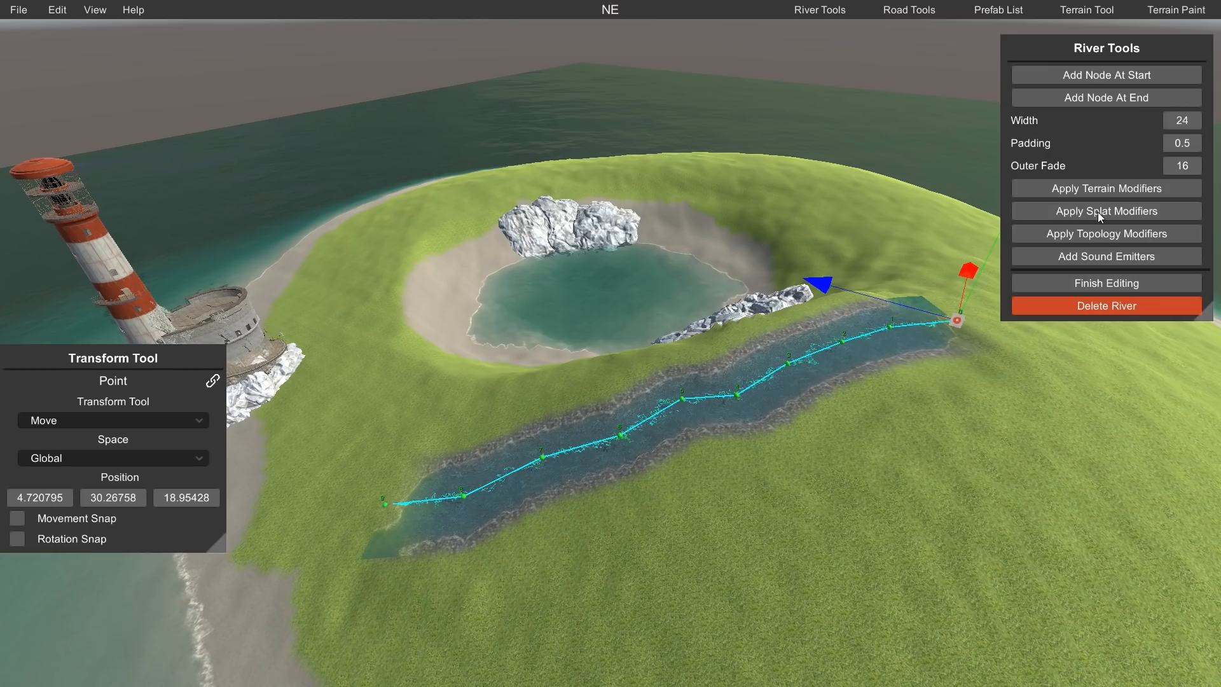
{"action": "left_click", "coordinate": [1105, 209]}
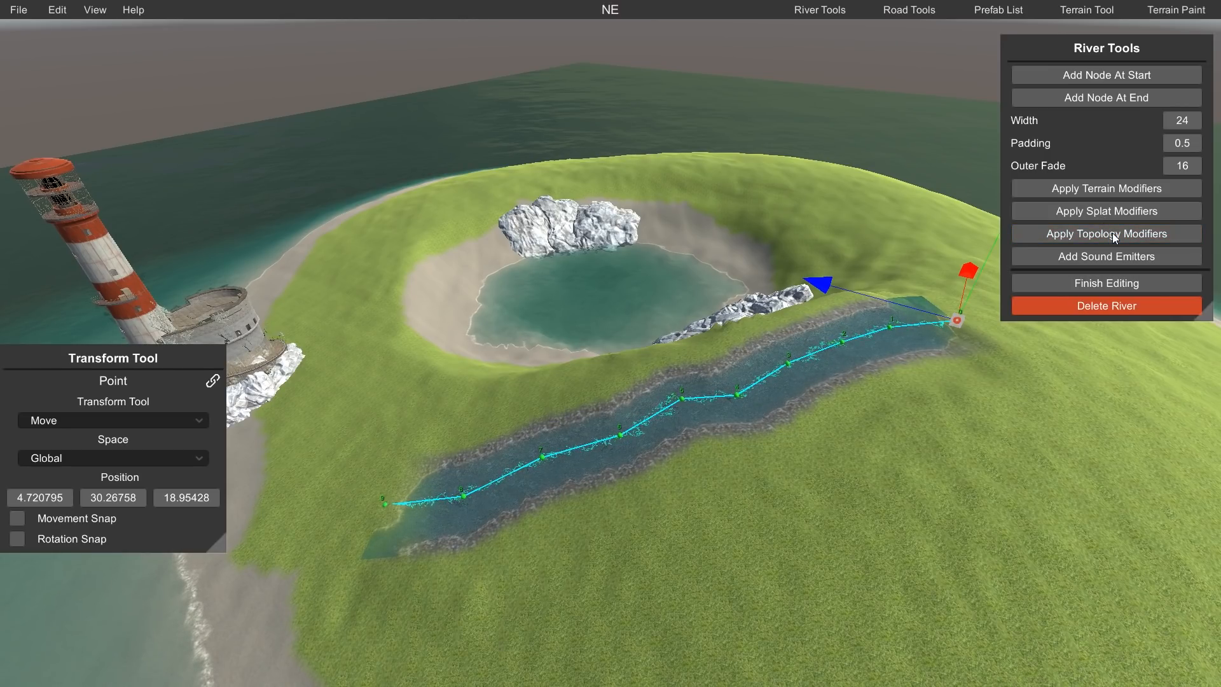
{"action": "left_click", "coordinate": [1105, 233]}
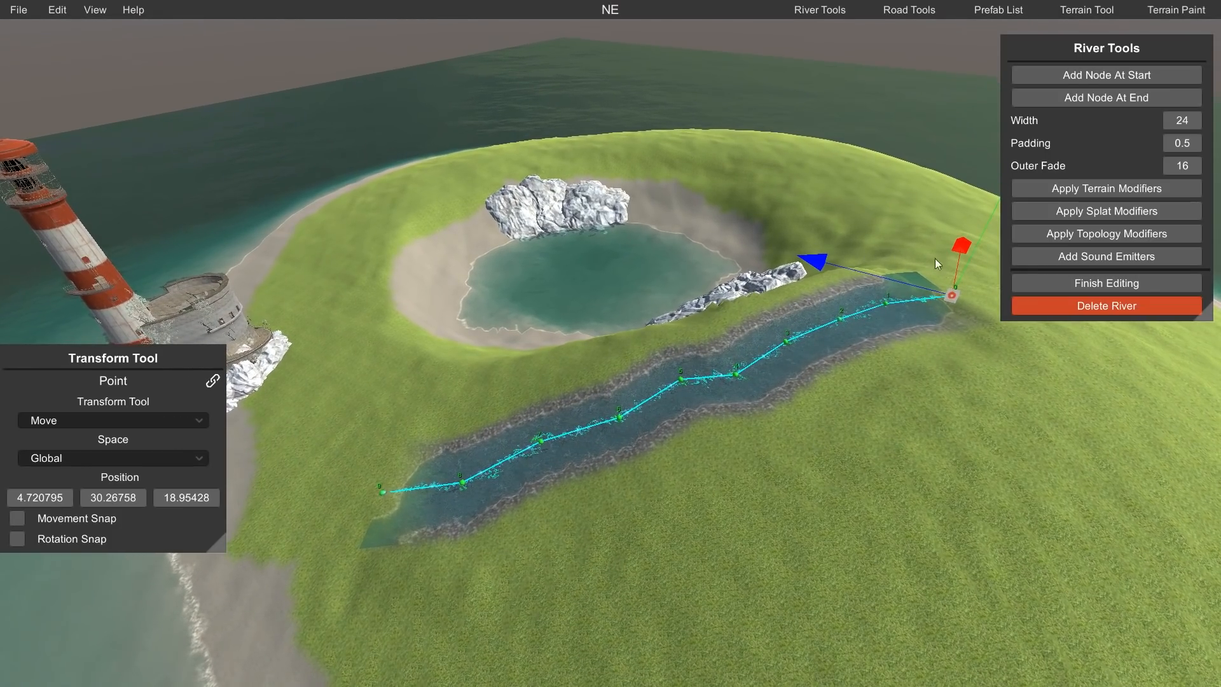
{"action": "left_click", "coordinate": [1105, 283]}
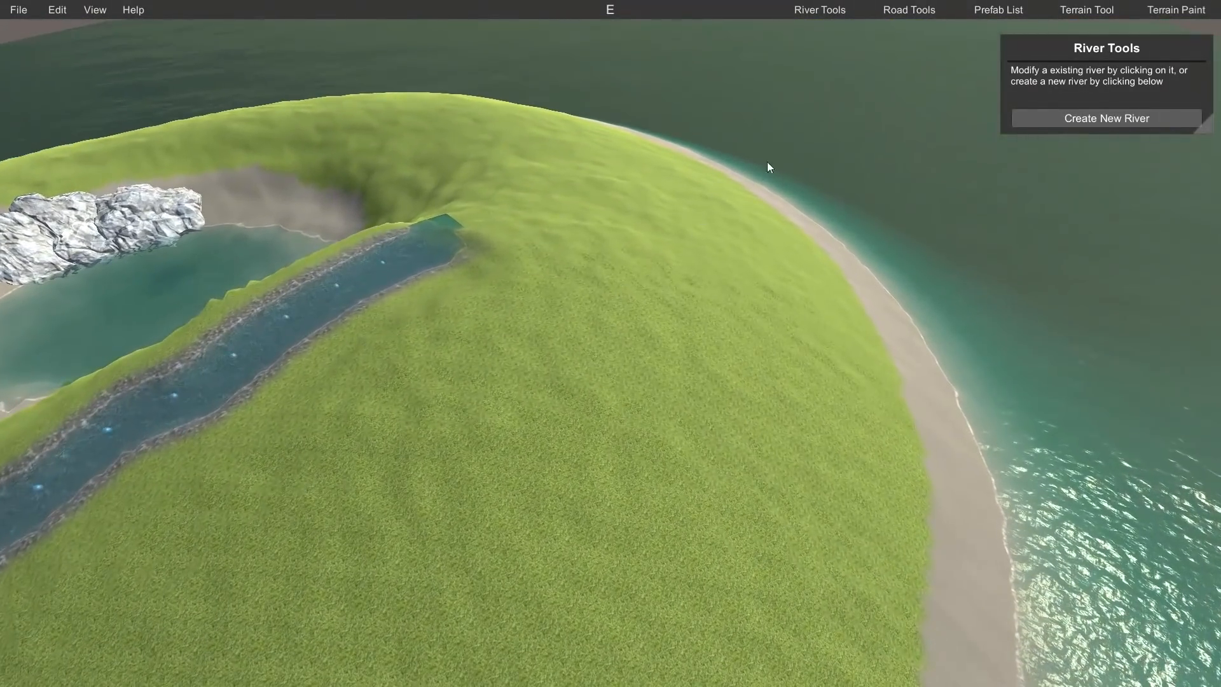
Step: Create a new road path on the grassy hillside and place its first node
{"action": "left_click", "coordinate": [908, 9]}
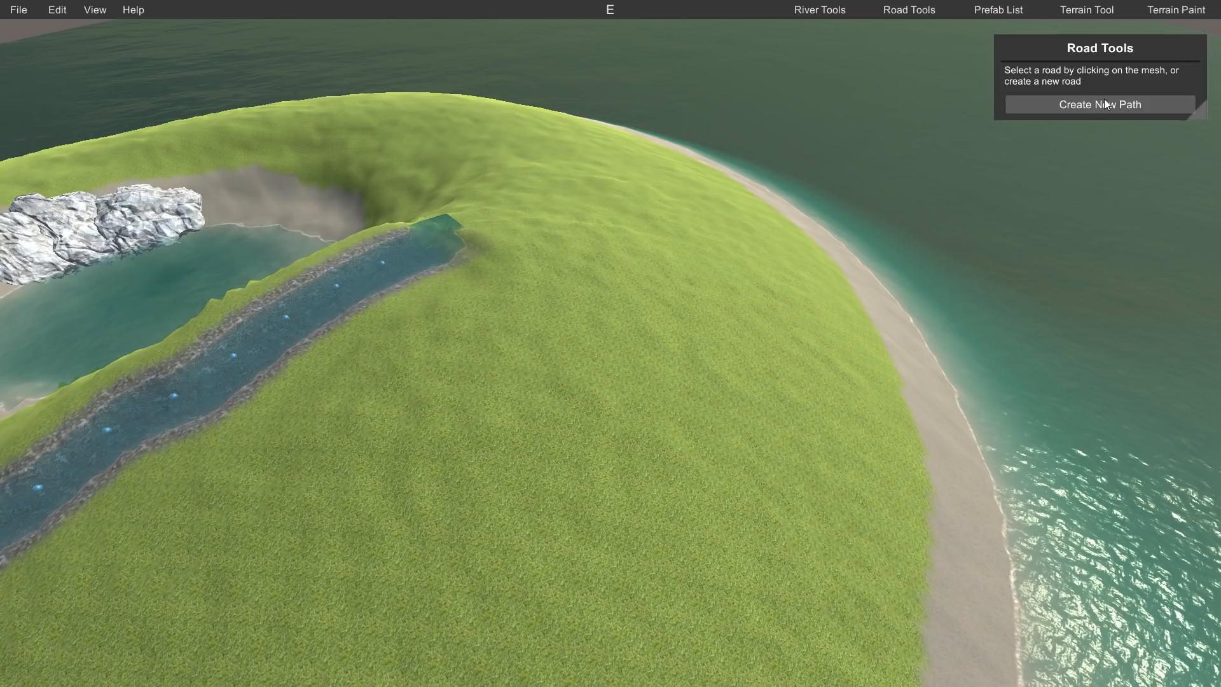
{"action": "left_click", "coordinate": [1099, 103]}
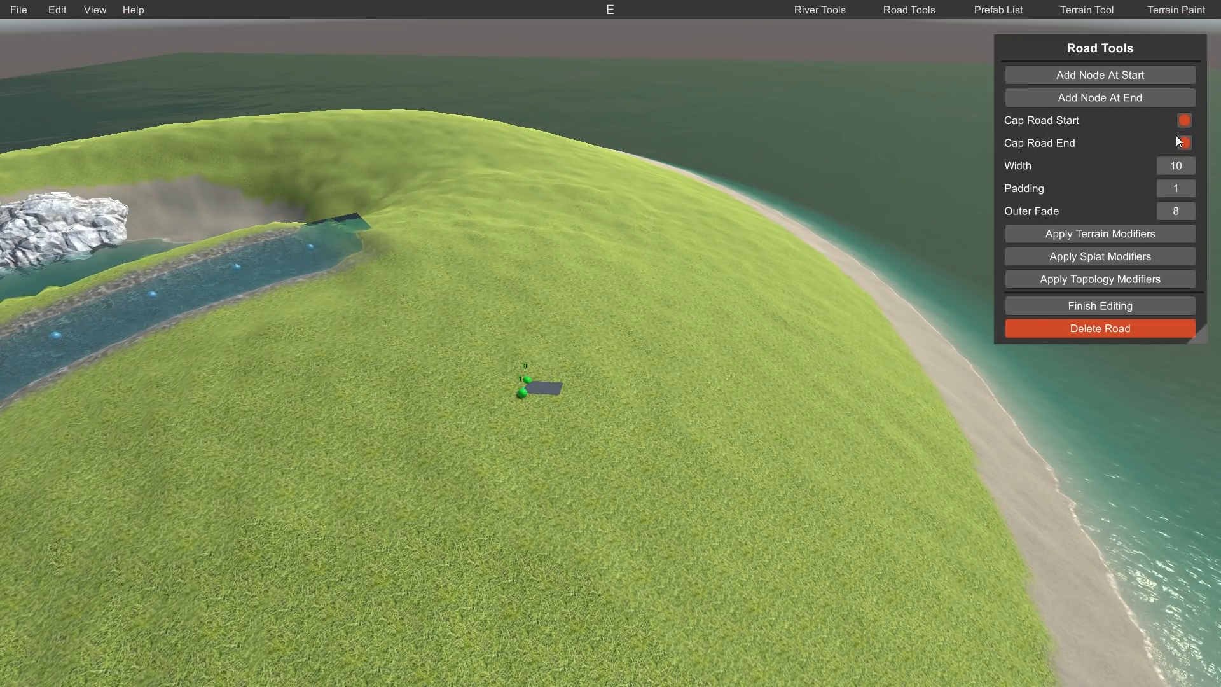
{"action": "left_click", "coordinate": [522, 390]}
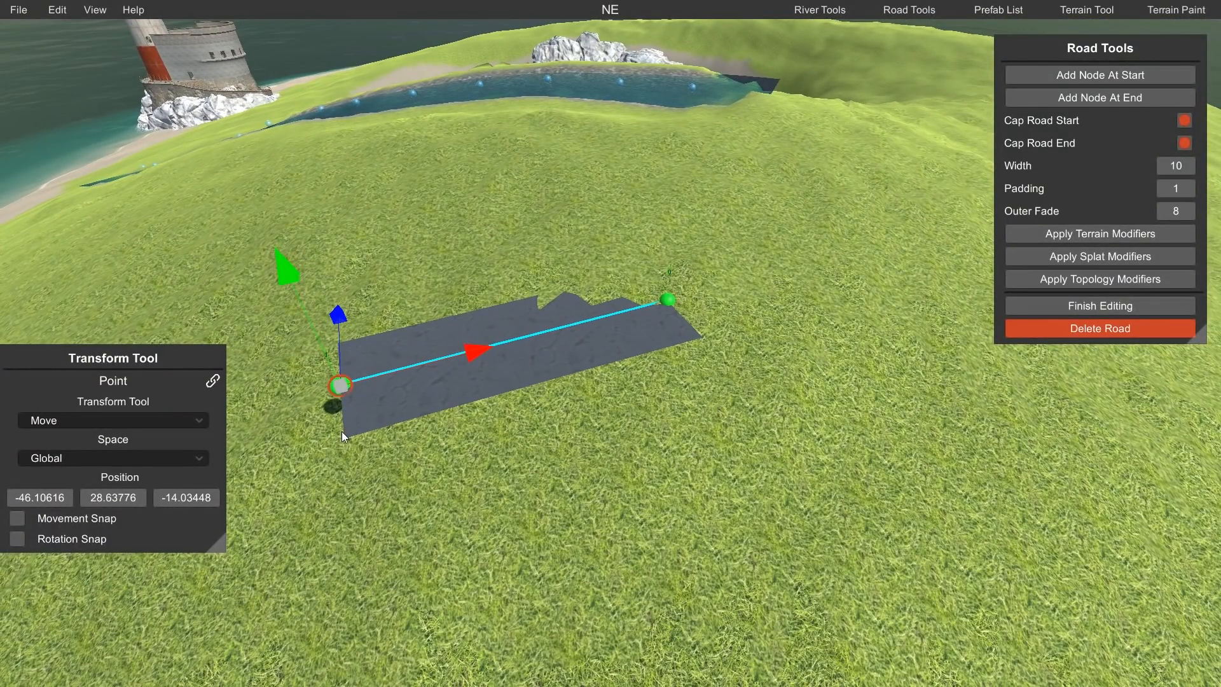
{"action": "mouse_move", "coordinate": [371, 345]}
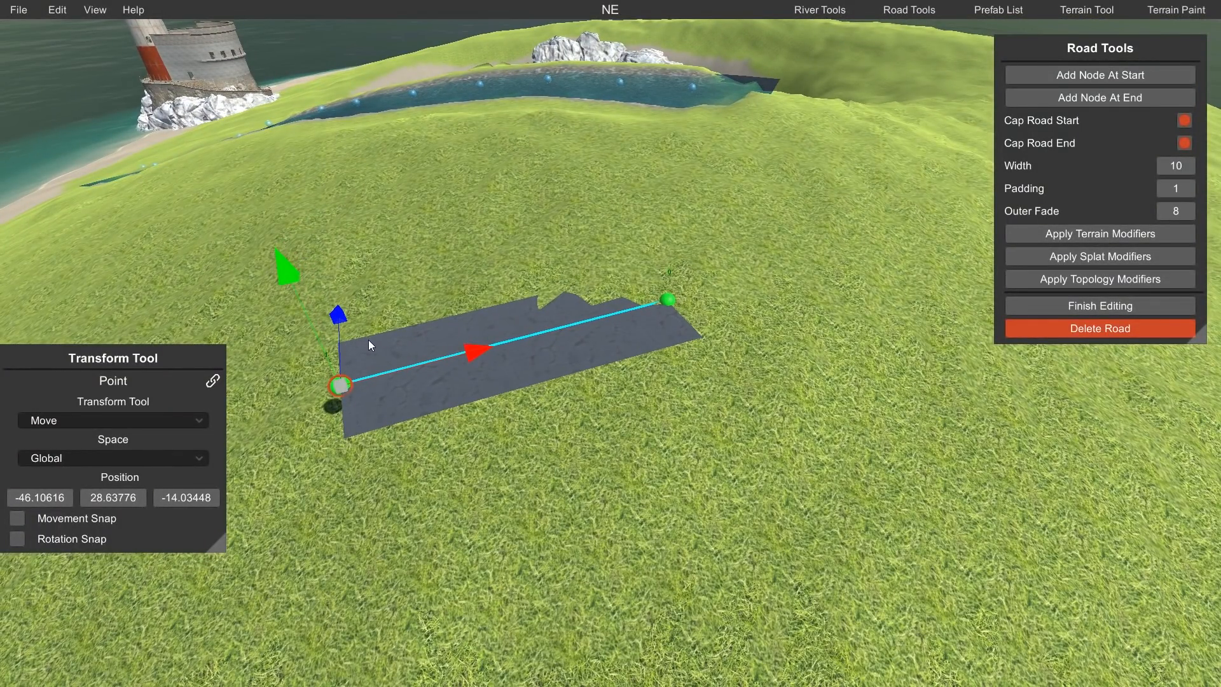
{"action": "mouse_move", "coordinate": [341, 381]}
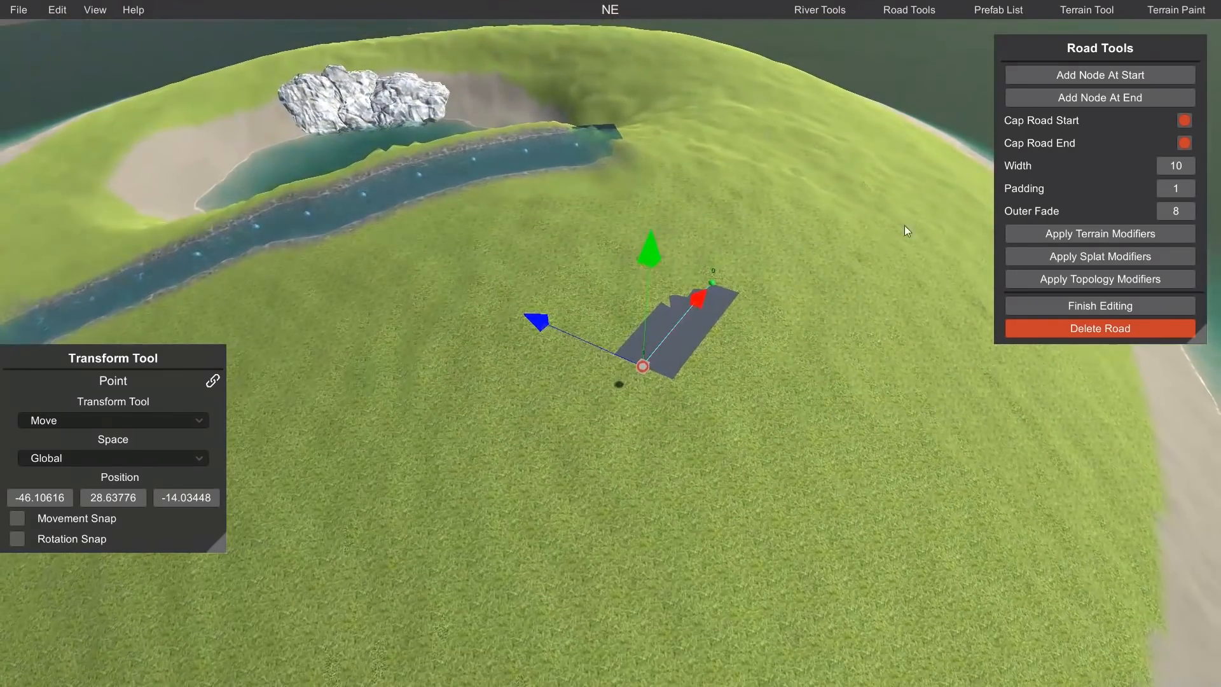
Step: Drag a road node across the grassland to lengthen the road into a long strip
{"action": "left_click", "coordinate": [1183, 131]}
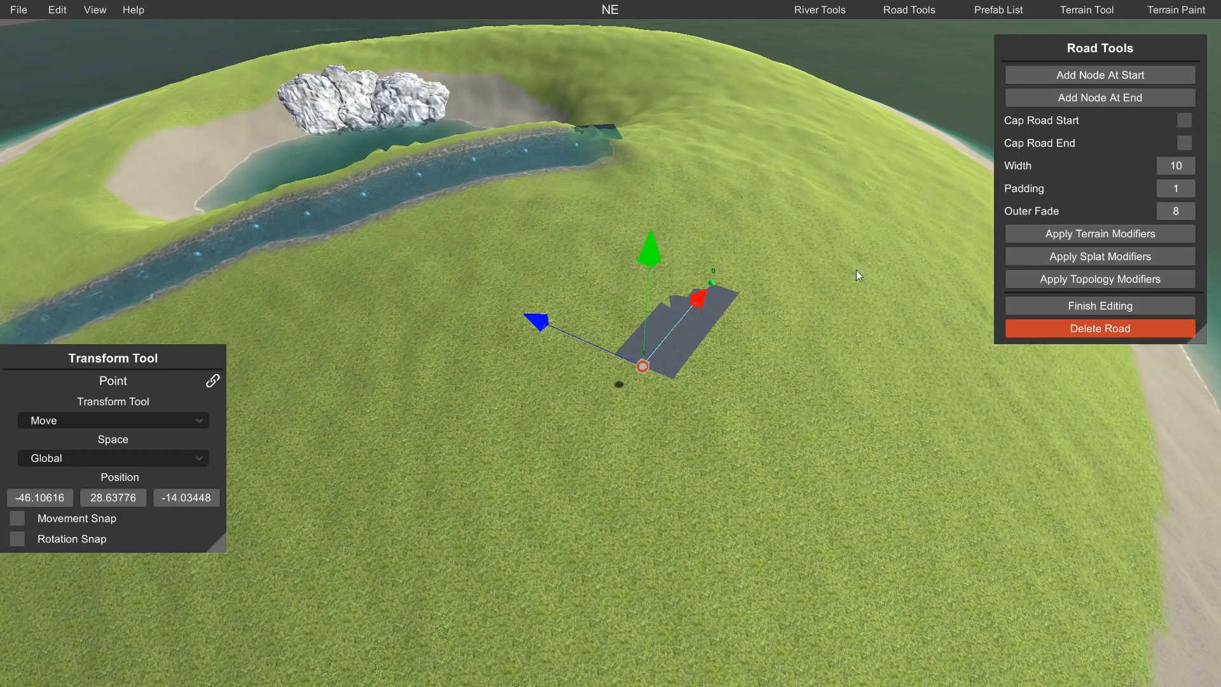
{"action": "mouse_move", "coordinate": [1178, 153]}
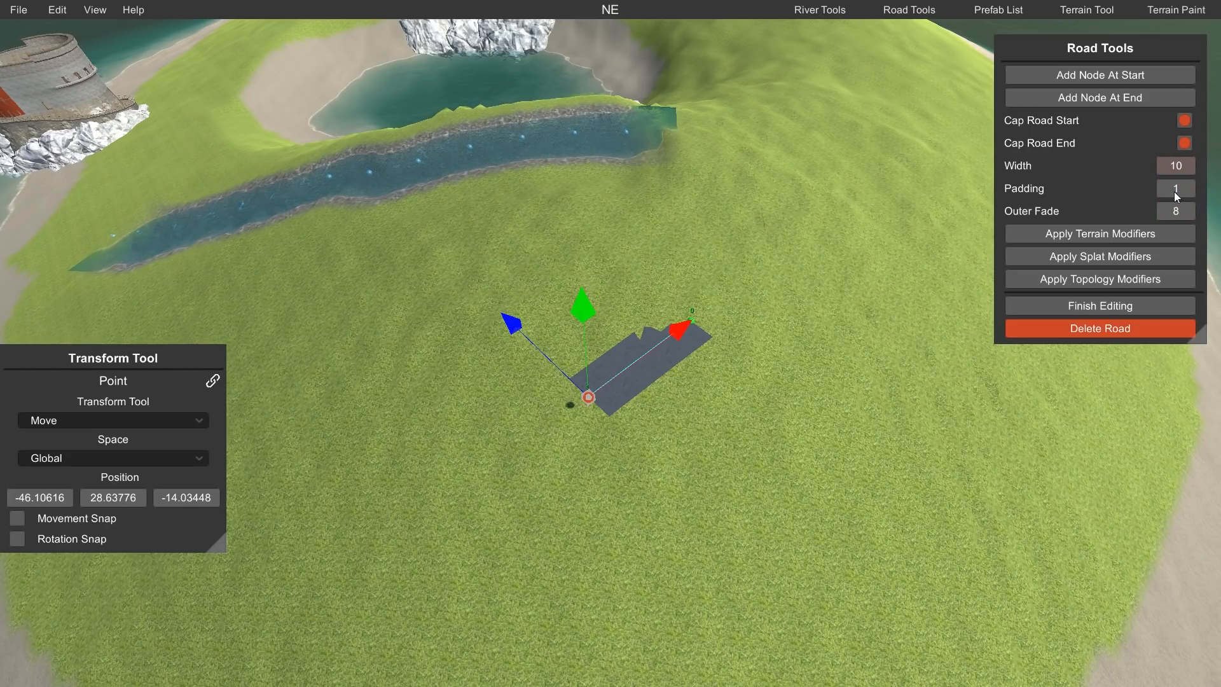
{"action": "mouse_move", "coordinate": [990, 185]}
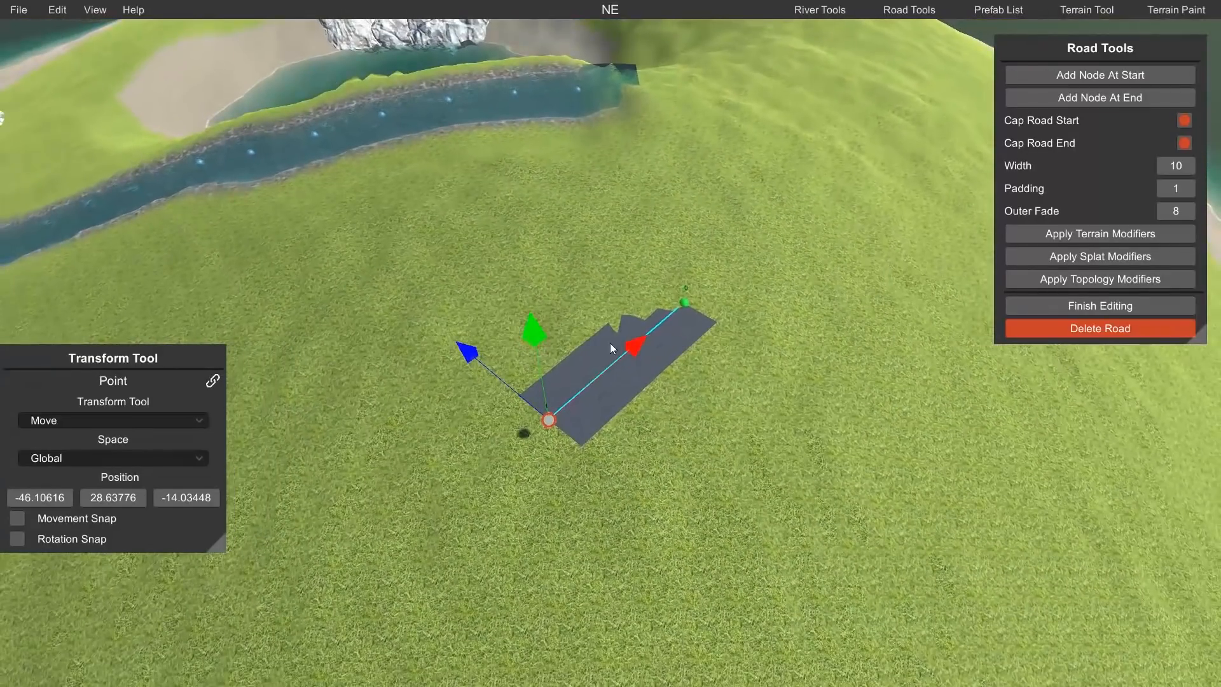
{"action": "left_click", "coordinate": [1176, 188]}
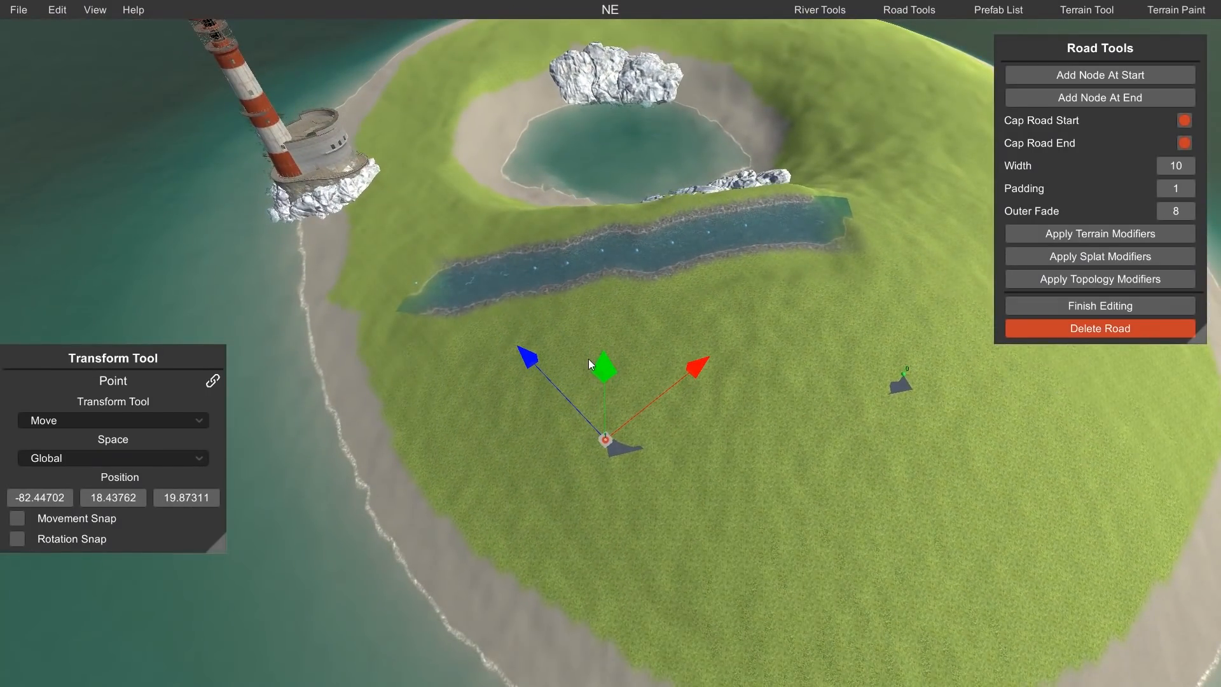
{"action": "mouse_move", "coordinate": [881, 399]}
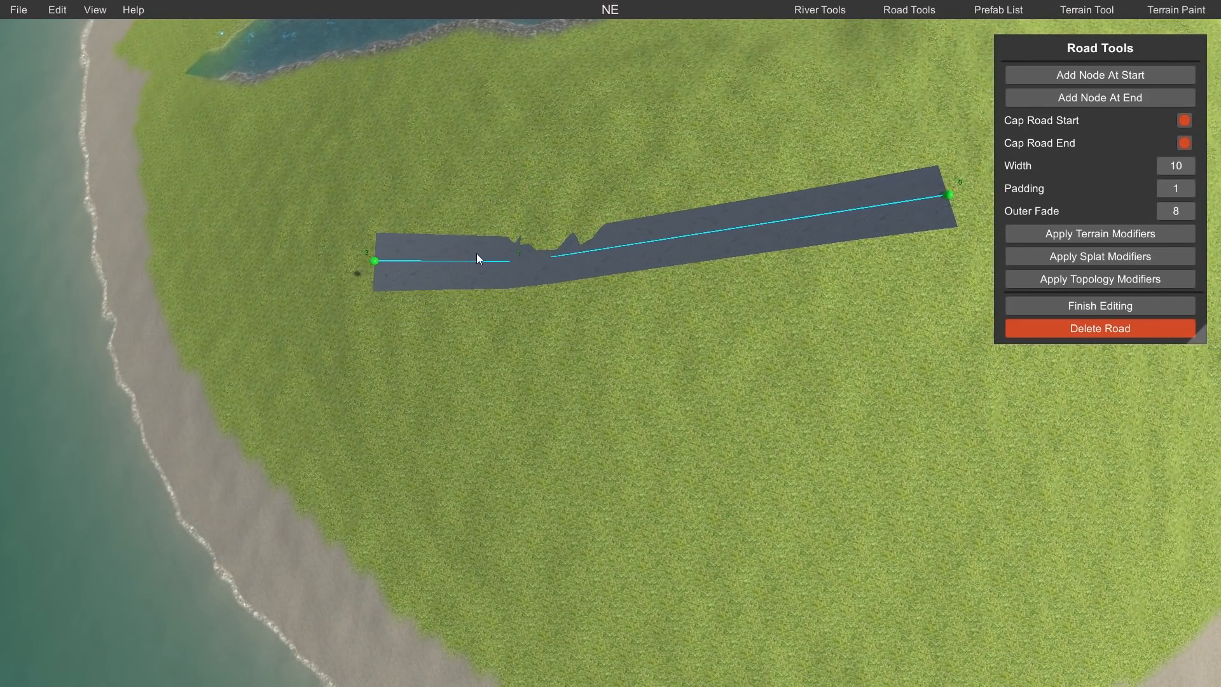
Step: Add extra nodes along the road and drag two of them to bend it into a gentle curve
{"action": "left_click", "coordinate": [521, 258]}
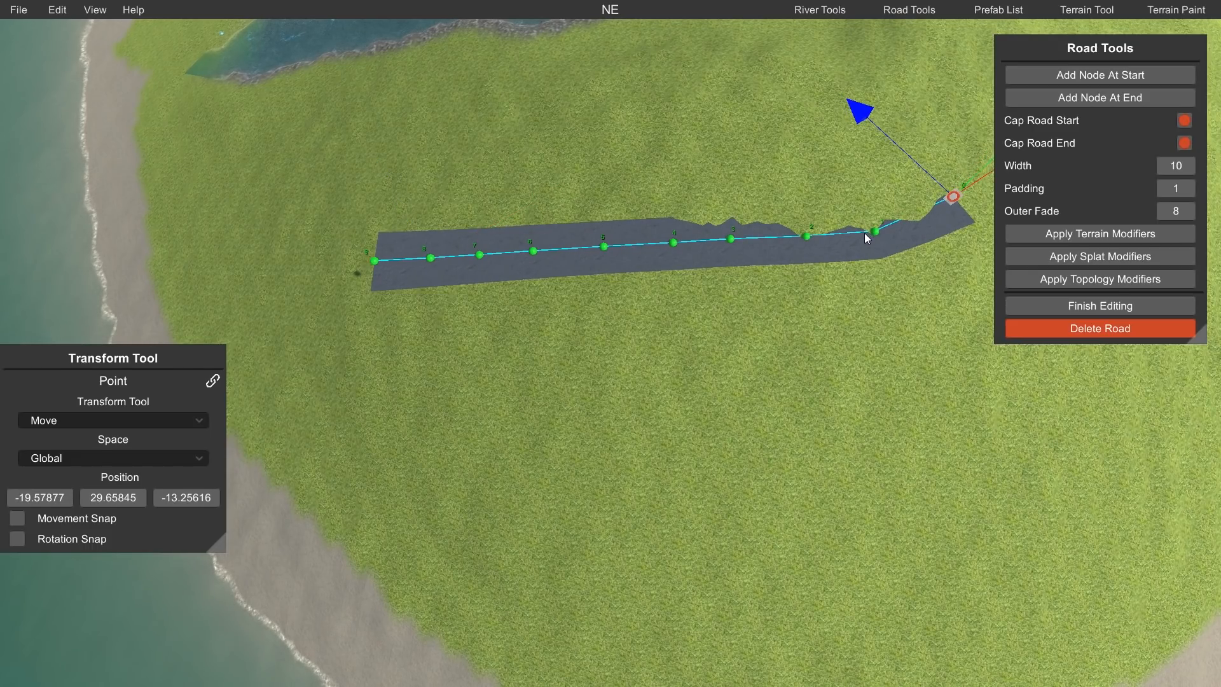
{"action": "left_click", "coordinate": [807, 246]}
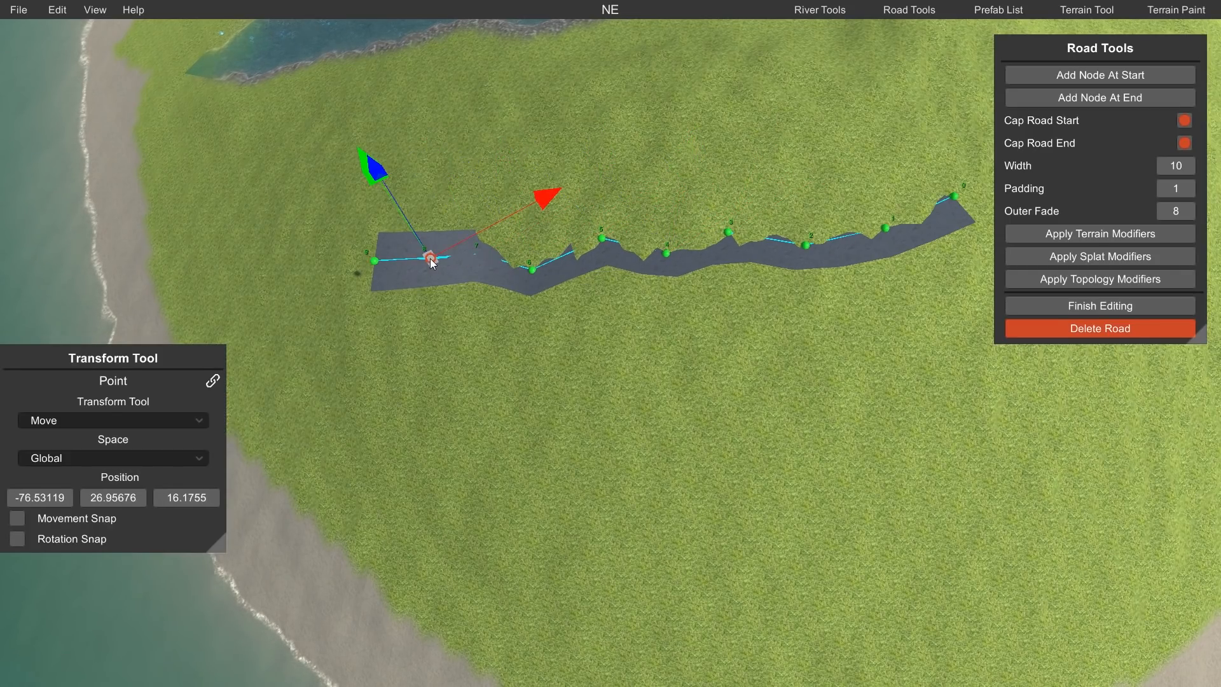
{"action": "left_click_drag", "start_coordinate": [431, 260], "coordinate": [361, 258]}
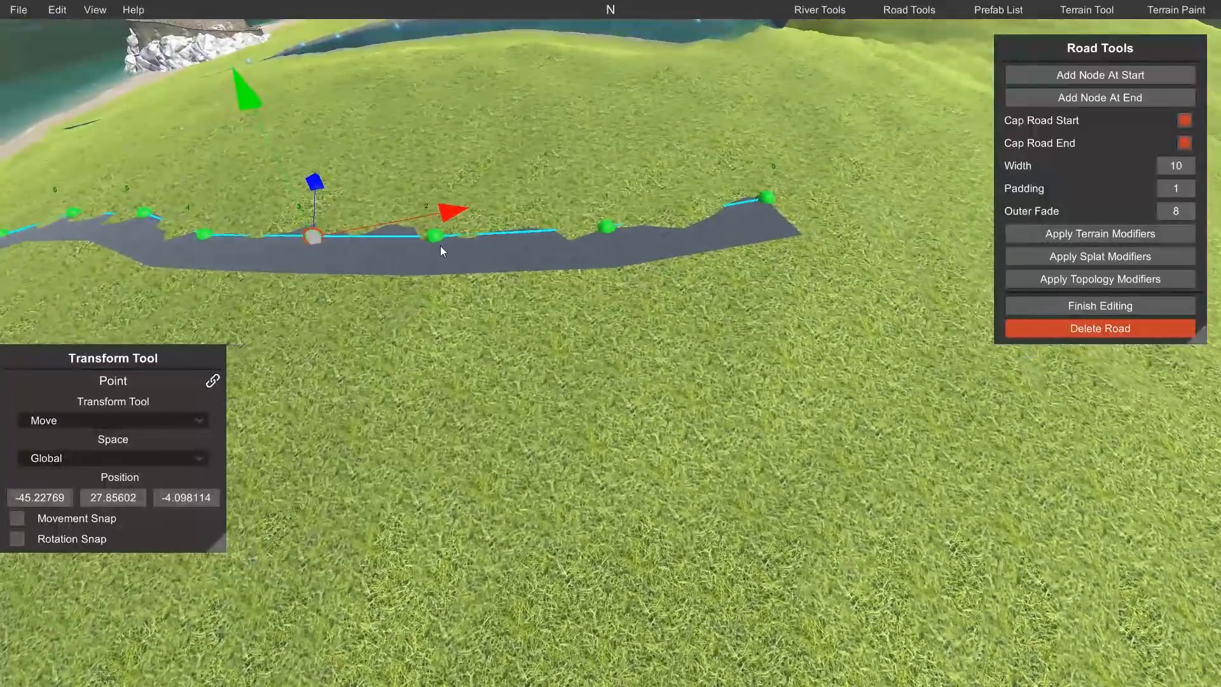
{"action": "left_click_drag", "start_coordinate": [314, 237], "coordinate": [429, 218]}
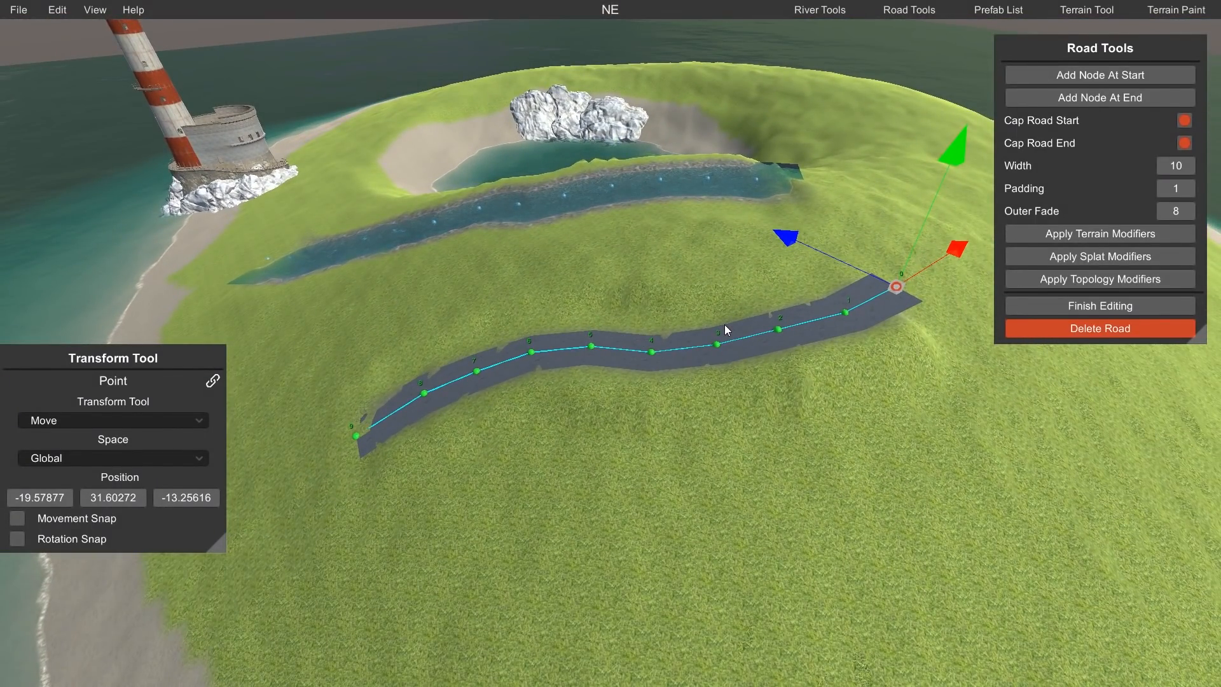
{"action": "mouse_move", "coordinate": [911, 381]}
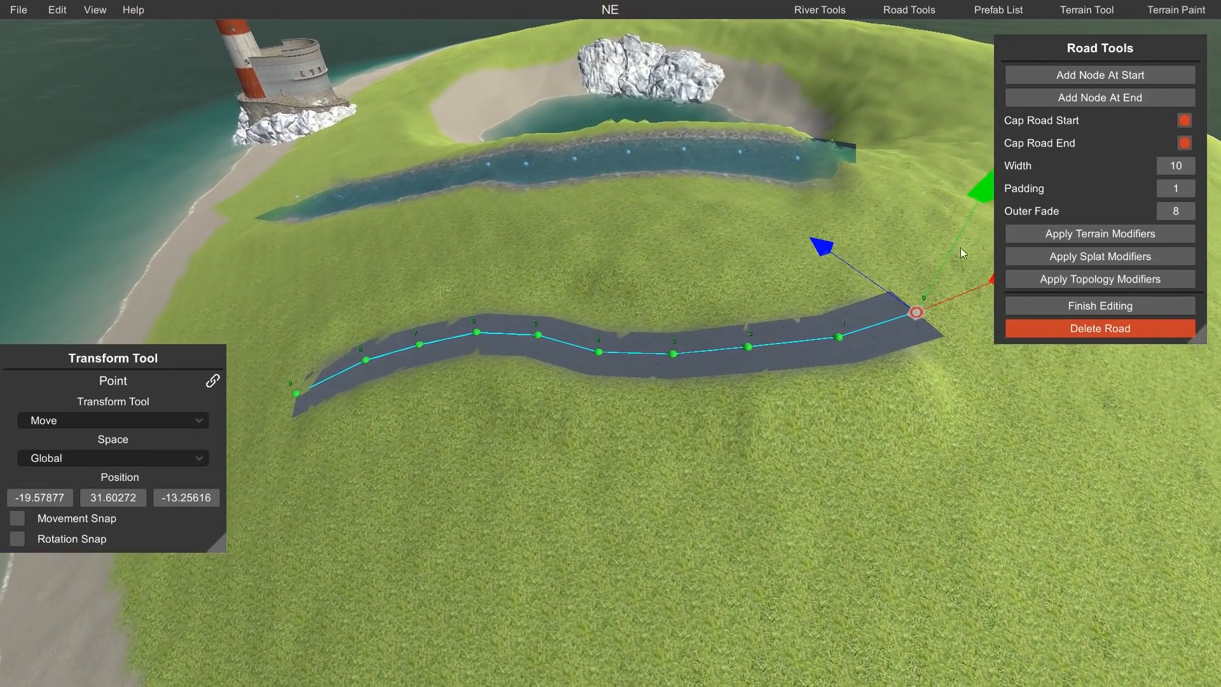
{"action": "mouse_move", "coordinate": [957, 305]}
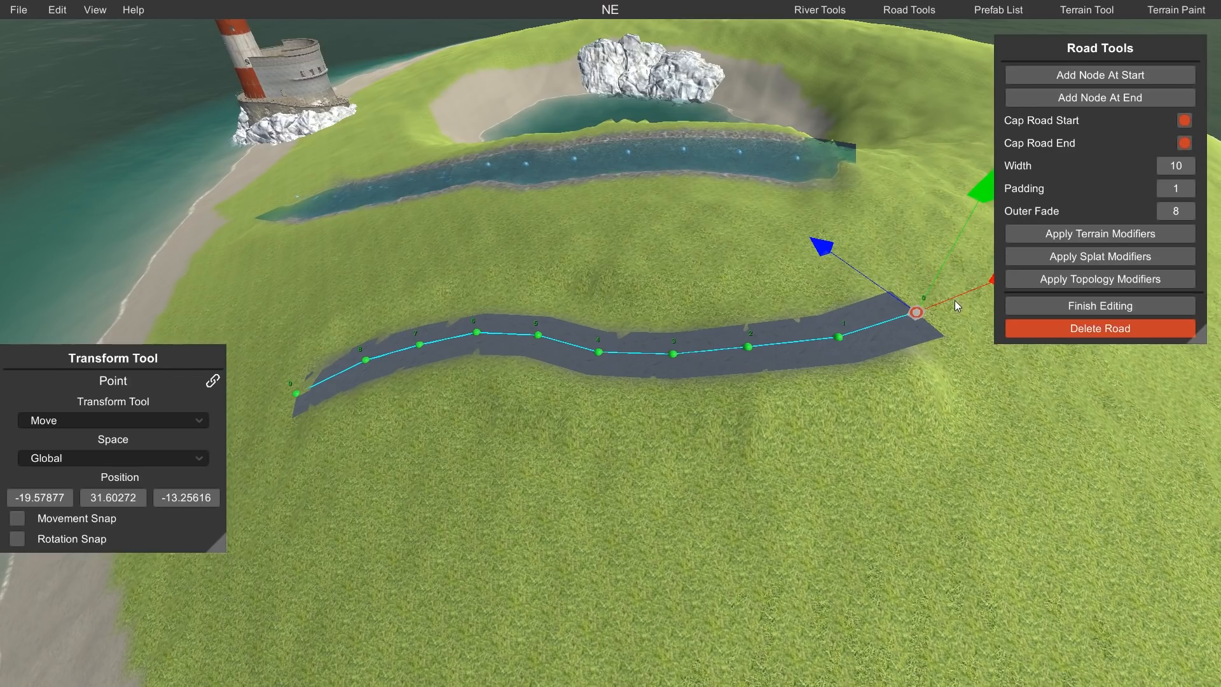
{"action": "mouse_move", "coordinate": [1132, 280]}
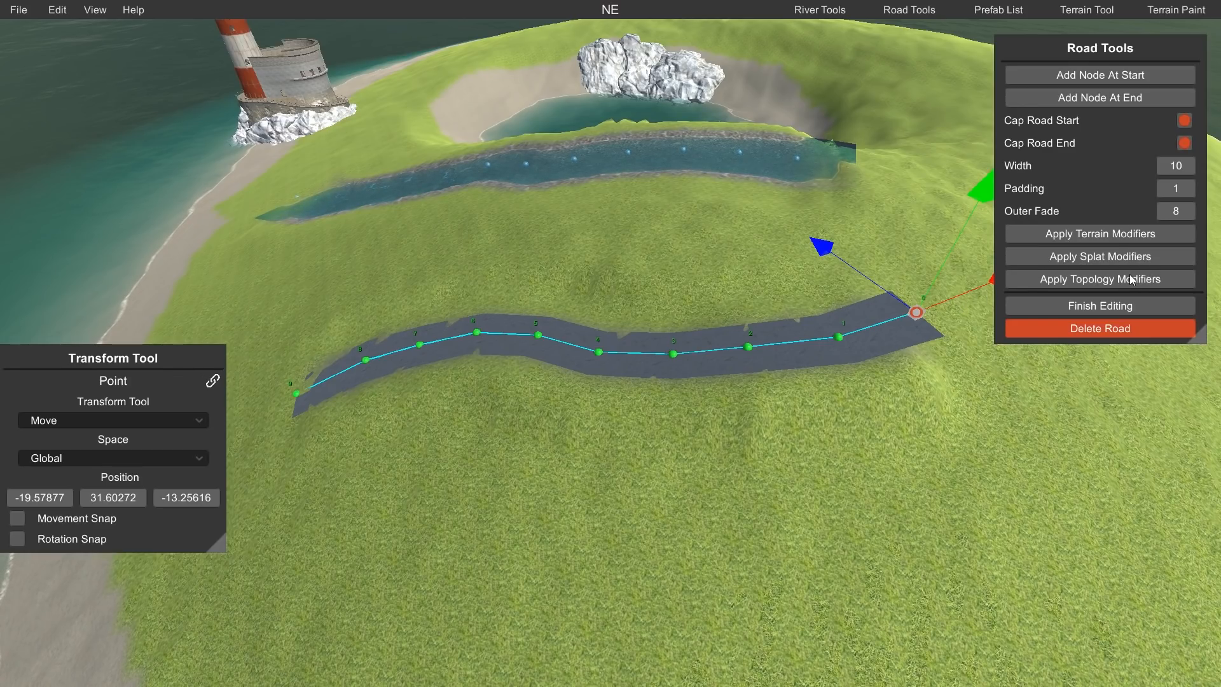
{"action": "mouse_move", "coordinate": [1168, 265]}
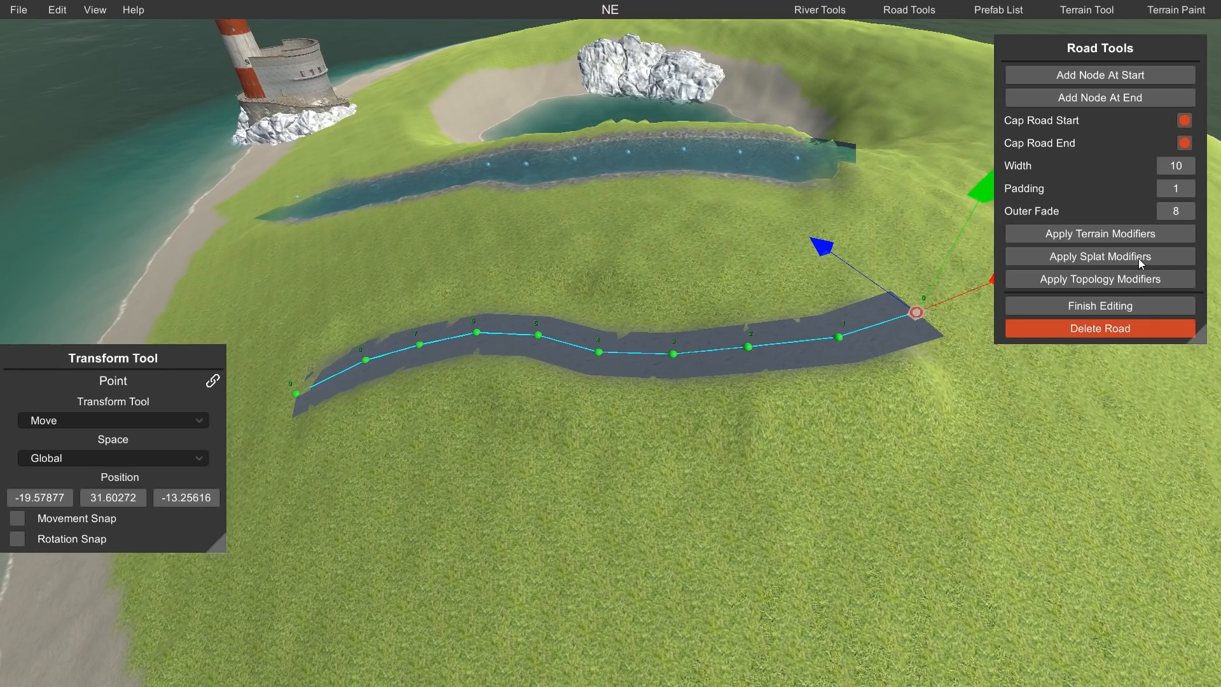
{"action": "mouse_move", "coordinate": [523, 366]}
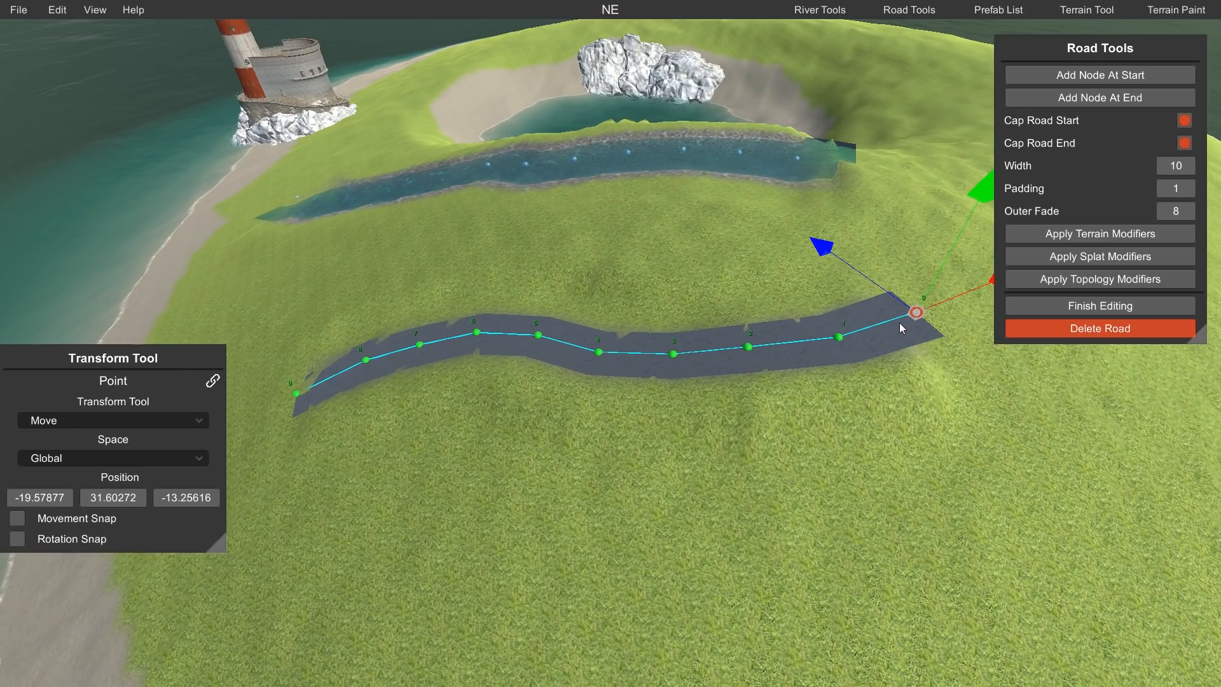
{"action": "mouse_move", "coordinate": [1047, 307]}
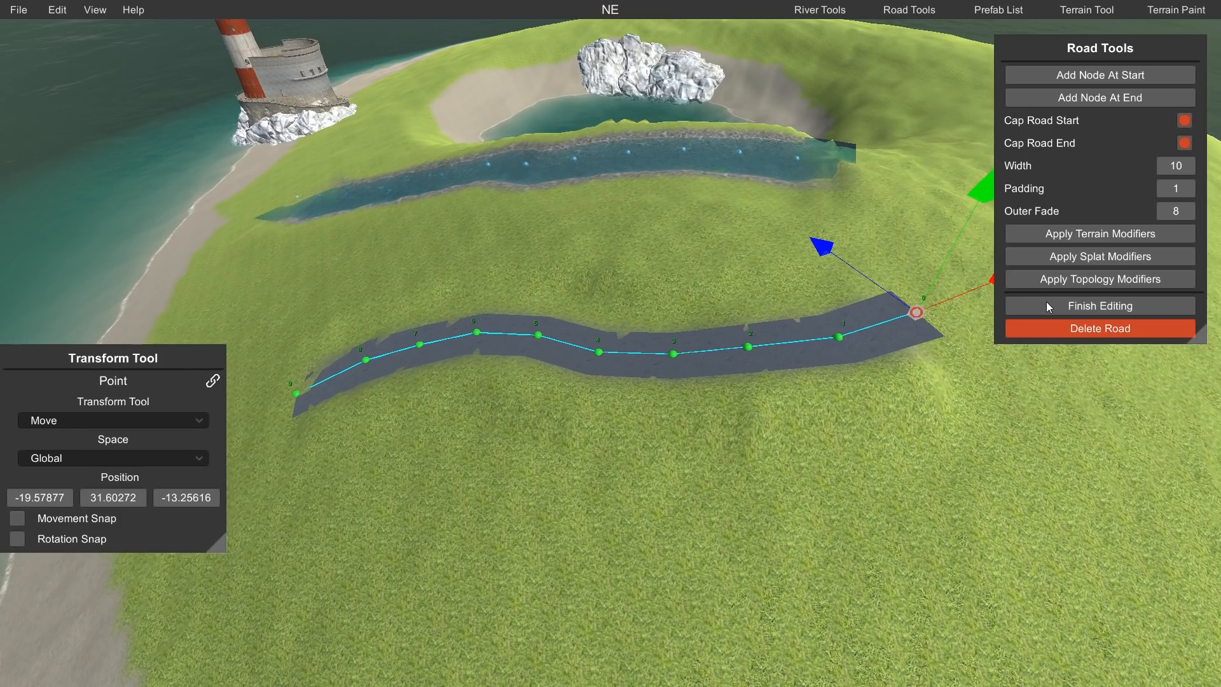
Step: Finish editing the S-curved road after applying its terrain, splat and topology modifiers
{"action": "left_click", "coordinate": [1099, 306]}
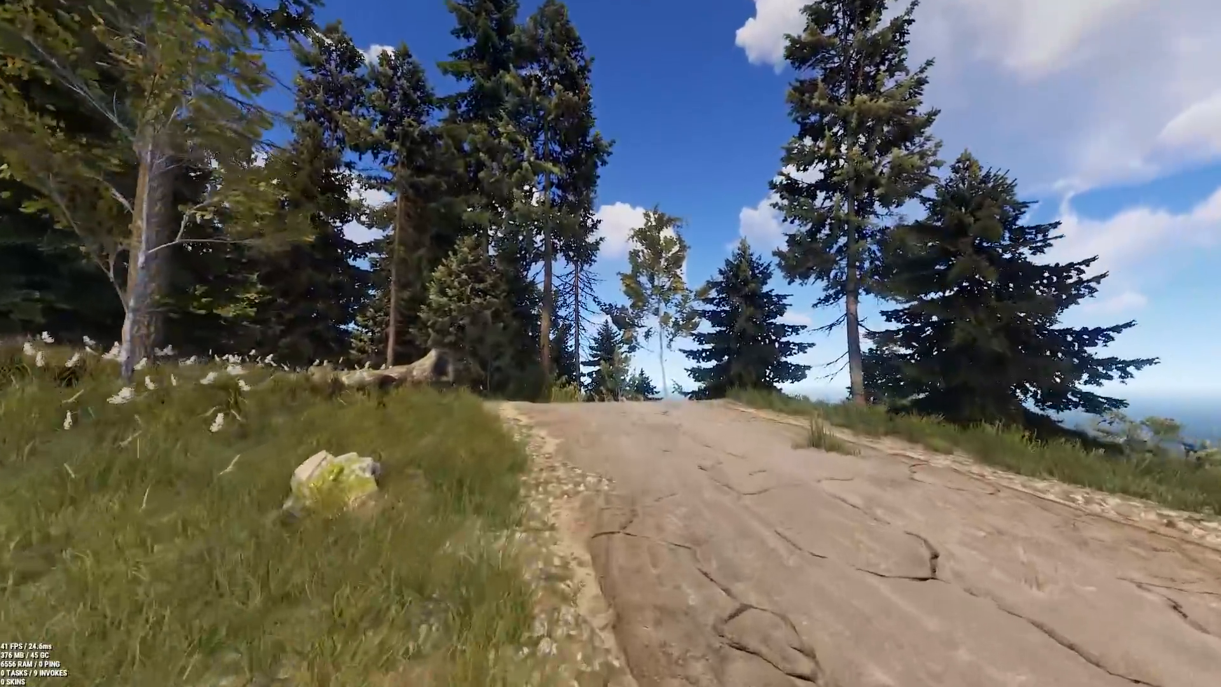
{"action": "mouse_move", "coordinate": [611, 343]}
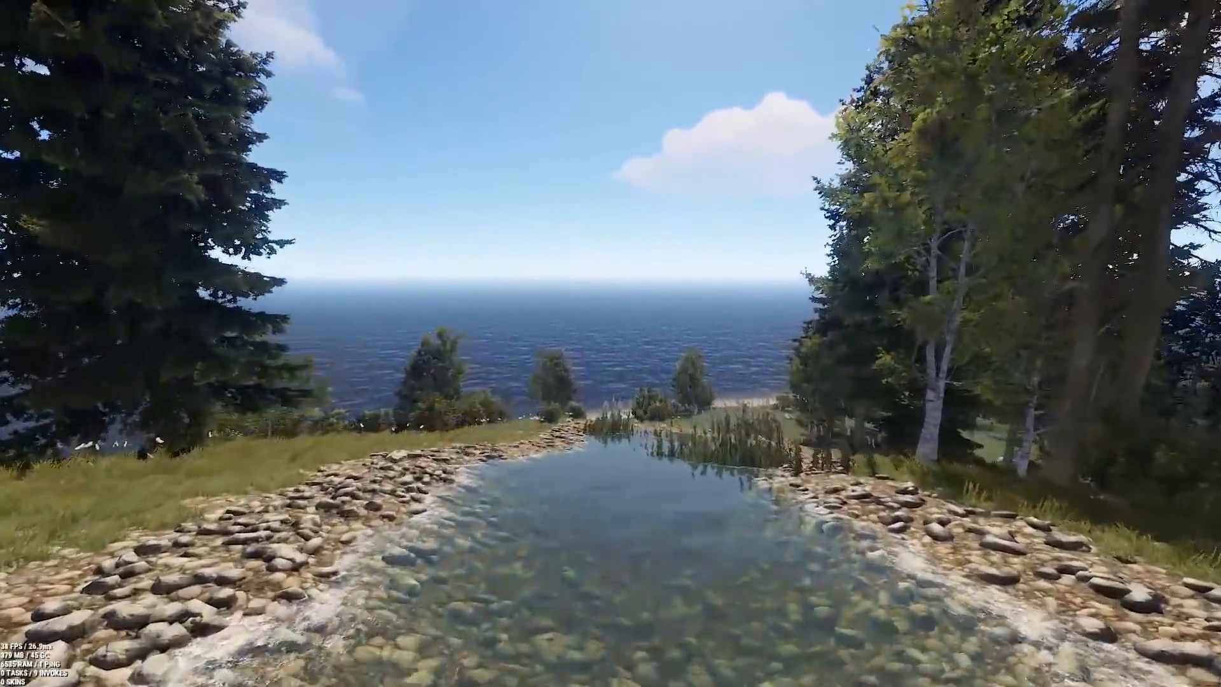
{"action": "mouse_move", "coordinate": [611, 344]}
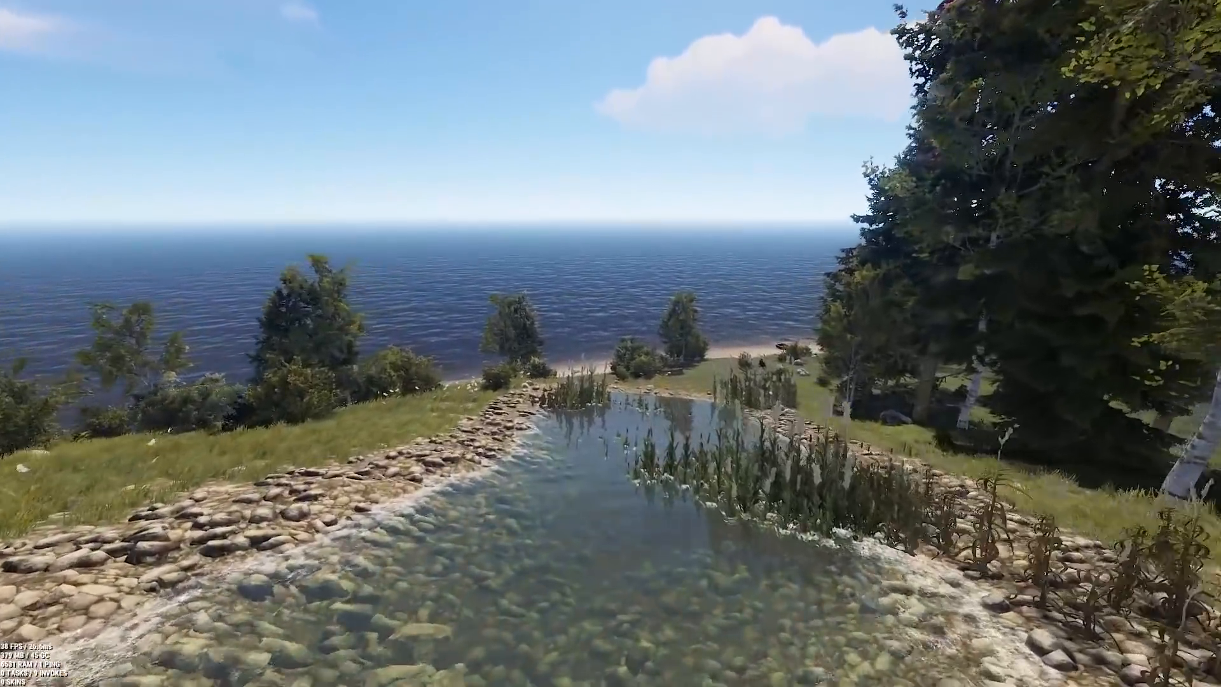
{"action": "mouse_move", "coordinate": [611, 343]}
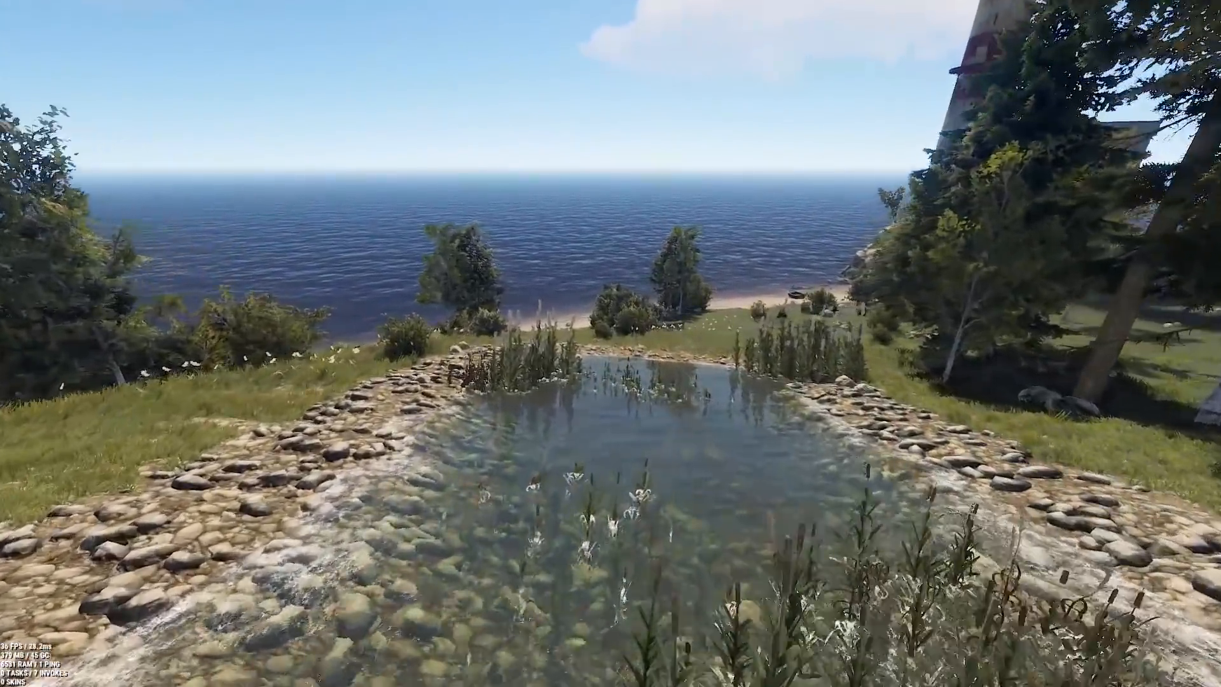
{"action": "mouse_move", "coordinate": [611, 343]}
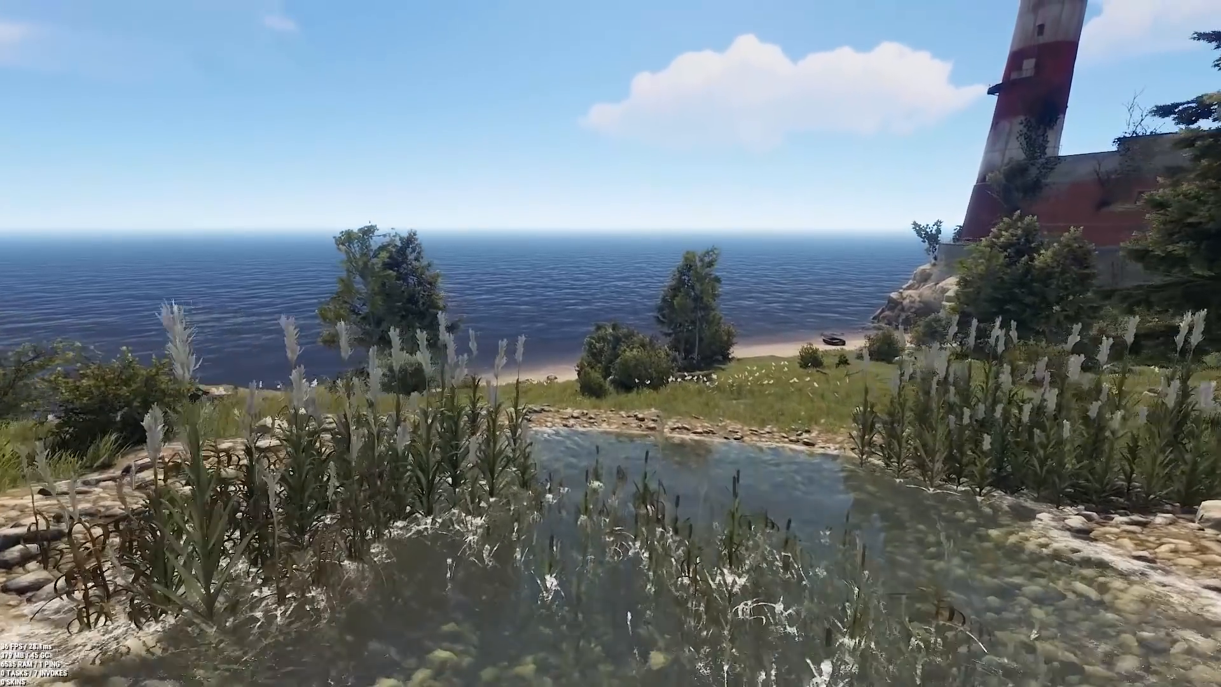